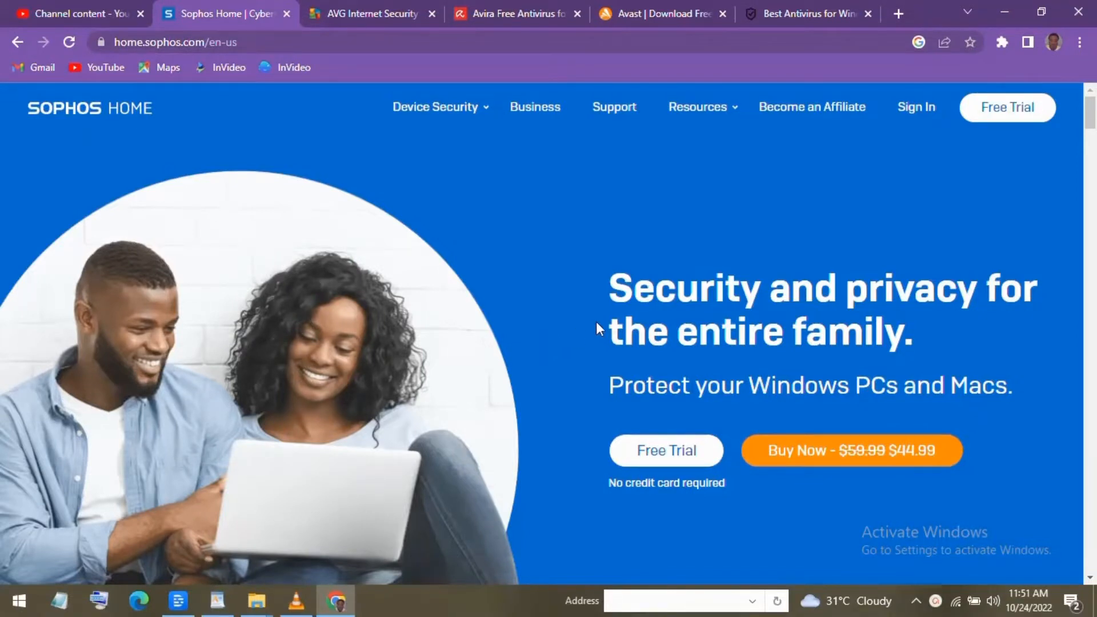
Scroll further down the current page before moving to AVG.
{"action": "scroll", "scroll_direction": "down", "scroll_amount": 3}
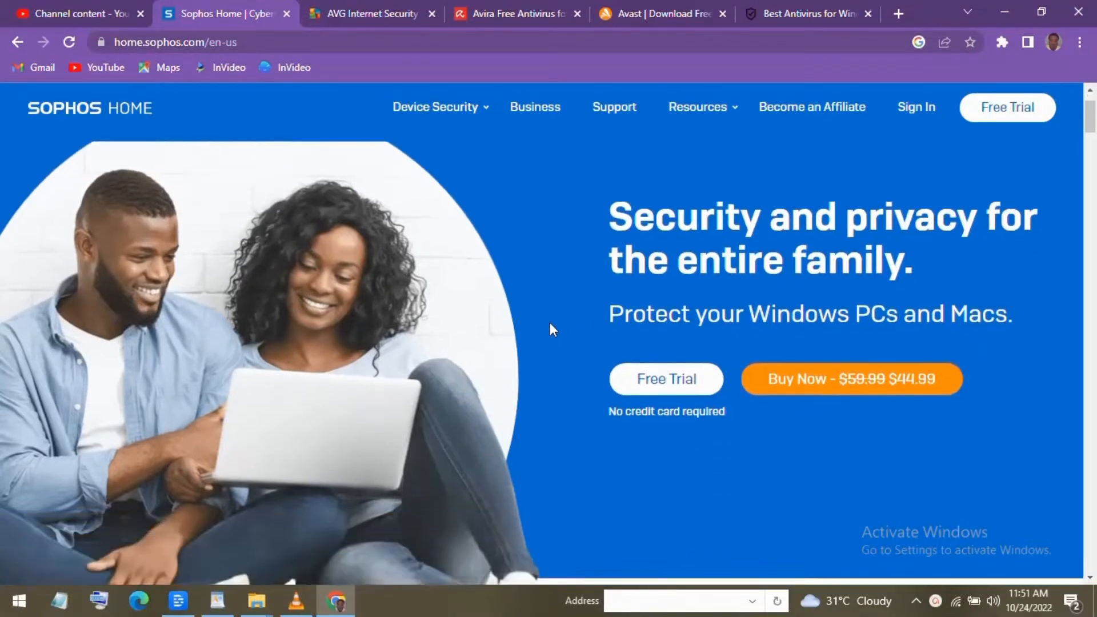
{"action": "scroll", "scroll_direction": "down", "scroll_amount": 3}
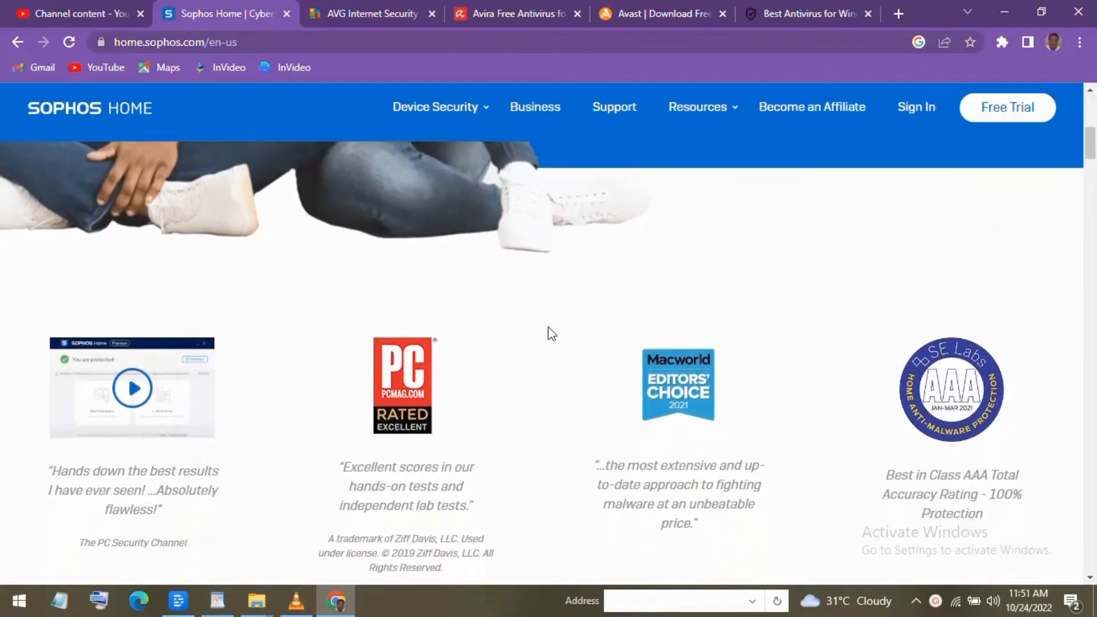
{"action": "scroll", "scroll_direction": "down", "scroll_amount": 3}
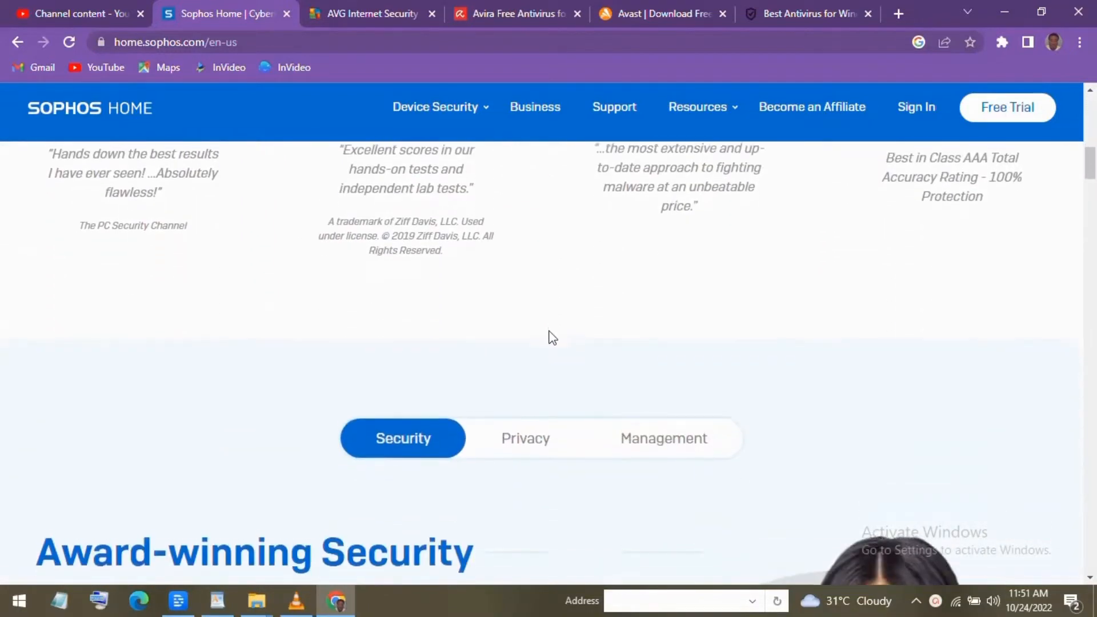
{"action": "scroll", "scroll_direction": "down", "scroll_amount": 3}
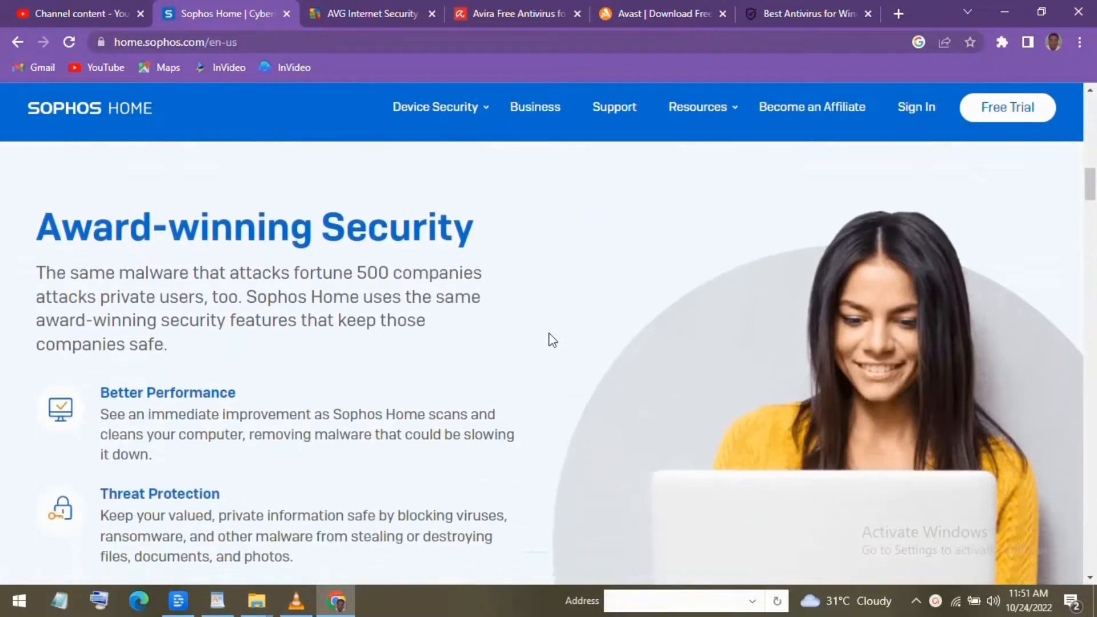
{"action": "scroll", "scroll_direction": "down", "scroll_amount": 3}
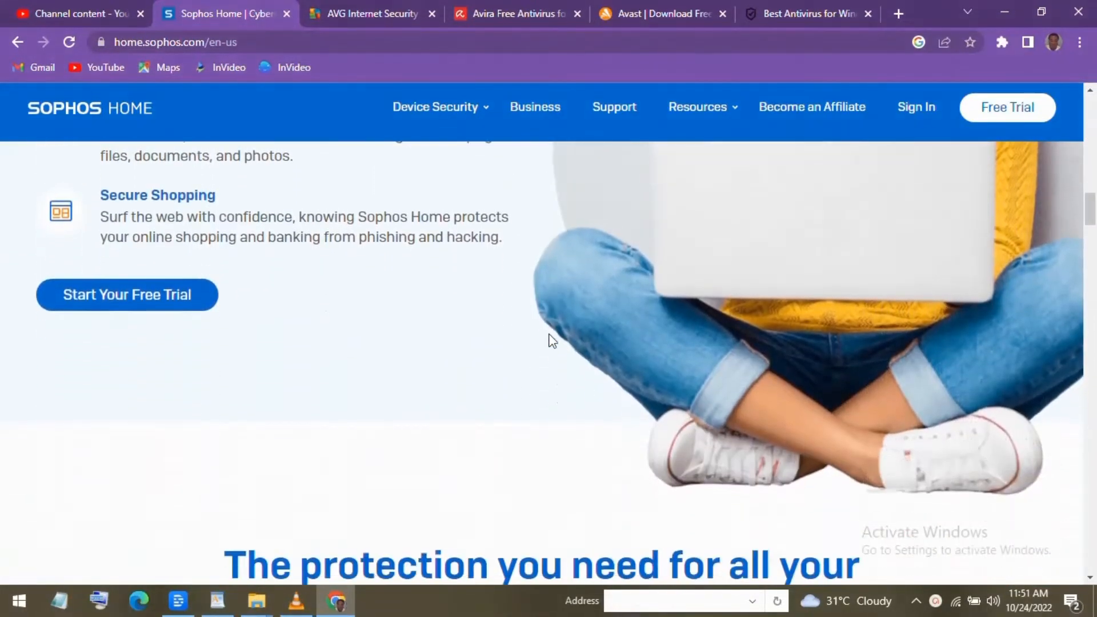
{"action": "scroll", "scroll_direction": "down", "scroll_amount": 3}
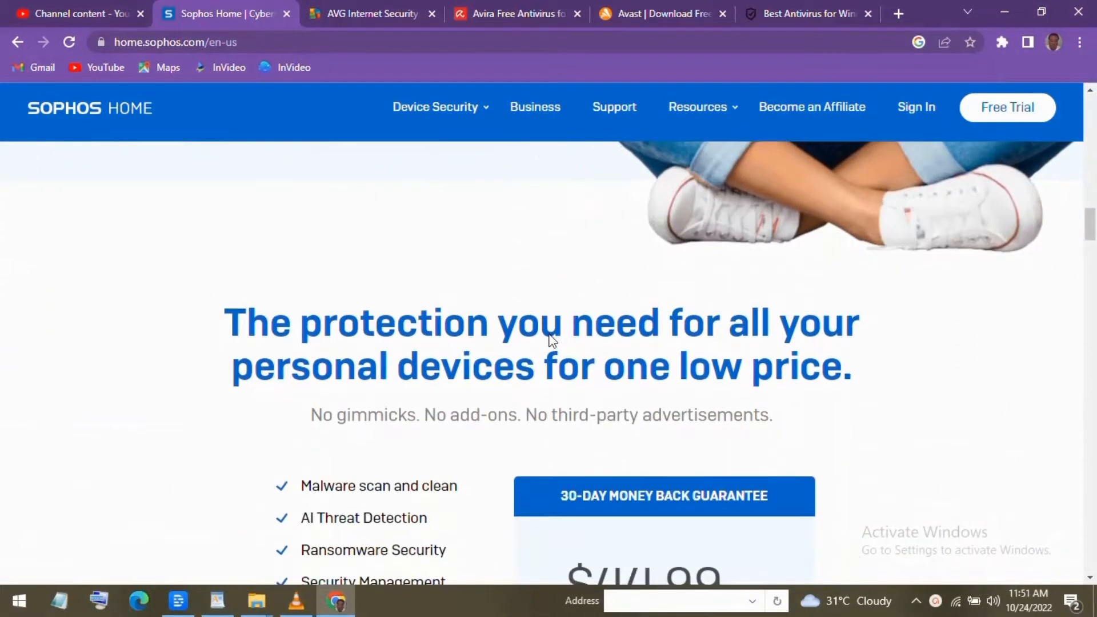
{"action": "scroll", "scroll_direction": "down", "scroll_amount": 3}
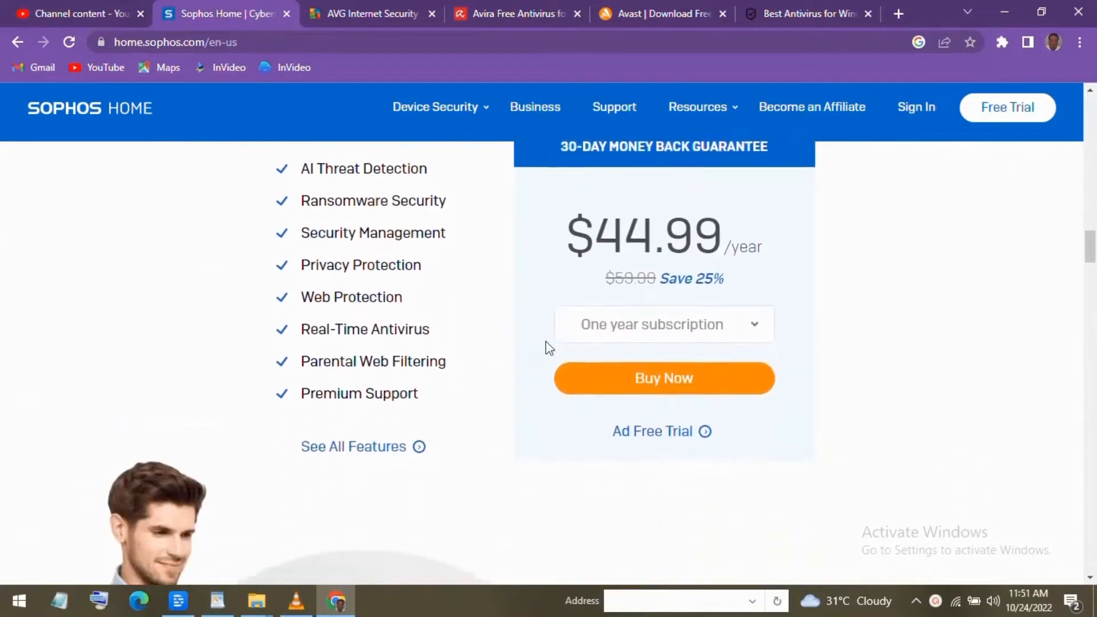
{"action": "scroll", "scroll_direction": "down", "scroll_amount": 3}
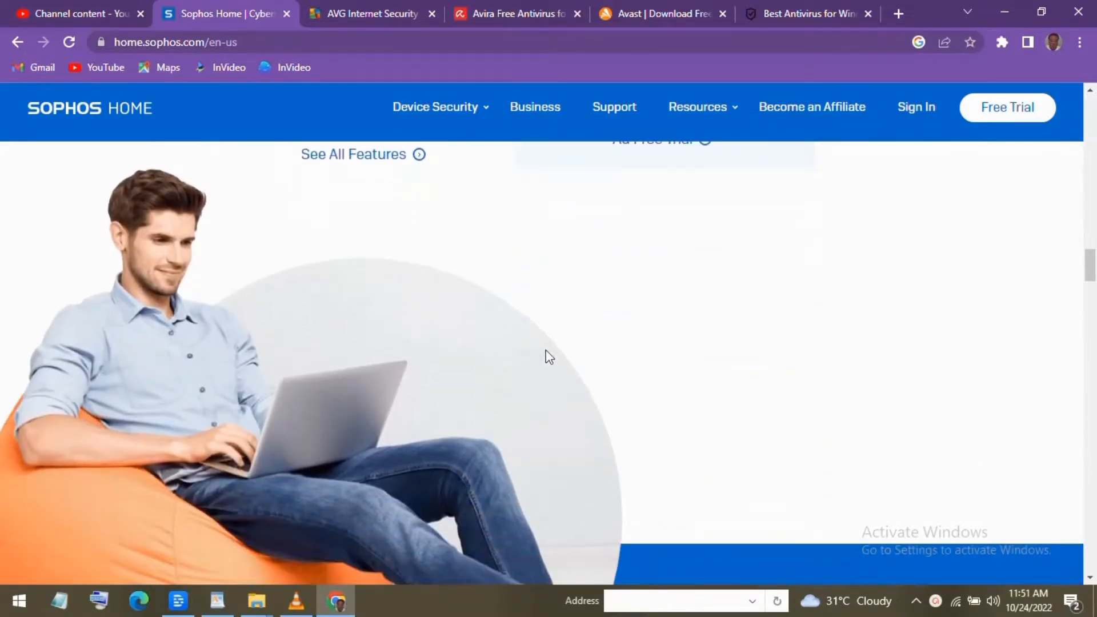
{"action": "scroll", "scroll_direction": "down", "scroll_amount": 3}
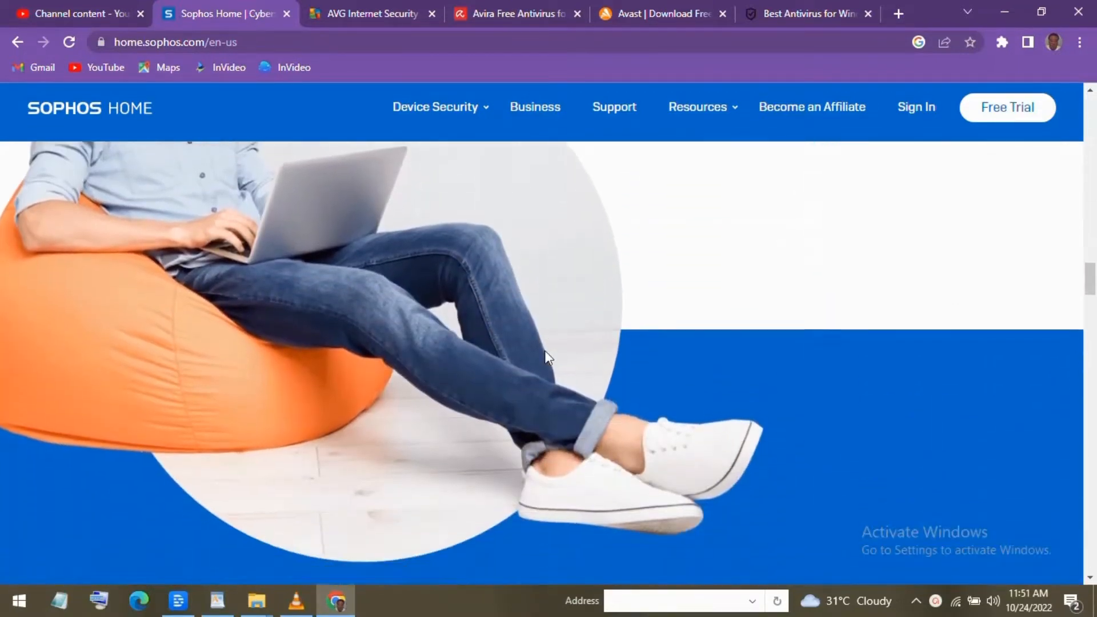
{"action": "scroll", "scroll_direction": "down", "scroll_amount": 3}
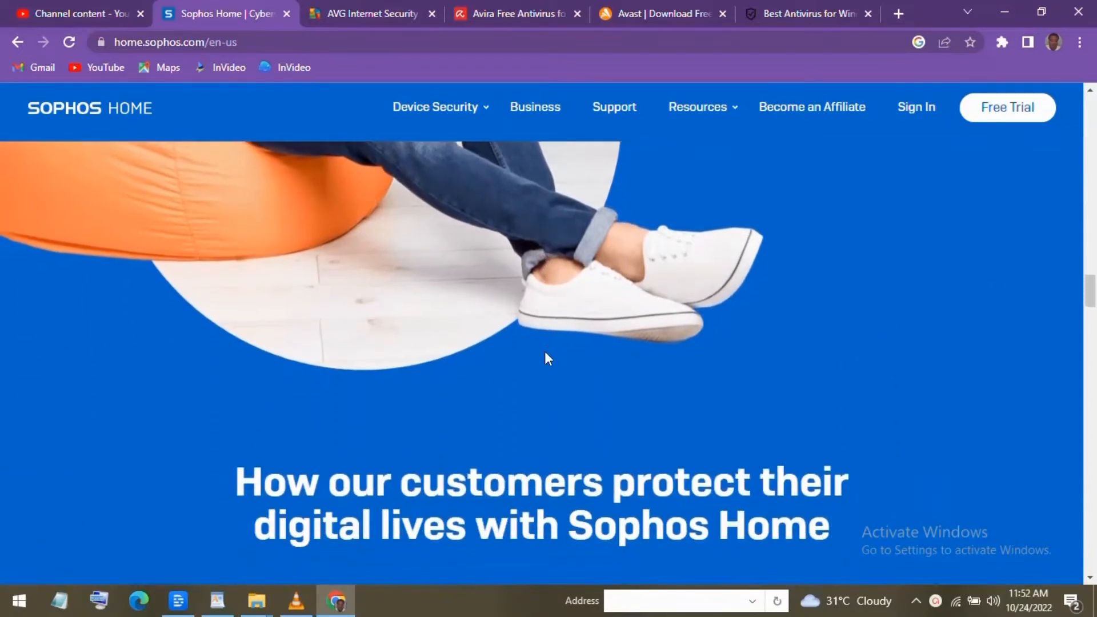
{"action": "scroll", "scroll_direction": "down", "scroll_amount": 3}
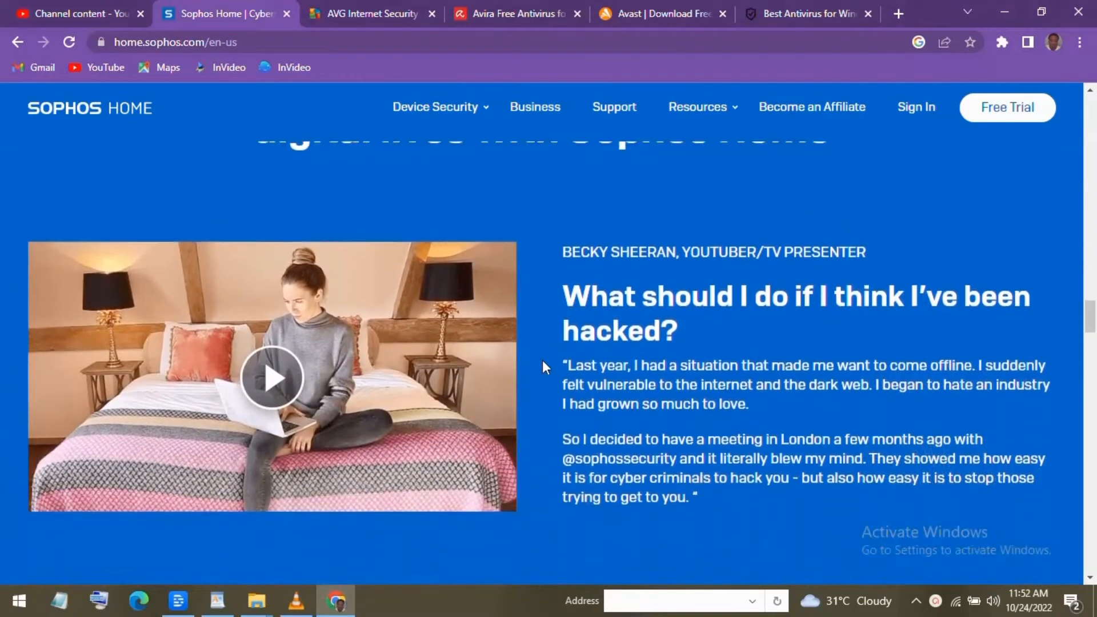
{"action": "scroll", "scroll_direction": "down", "scroll_amount": 3}
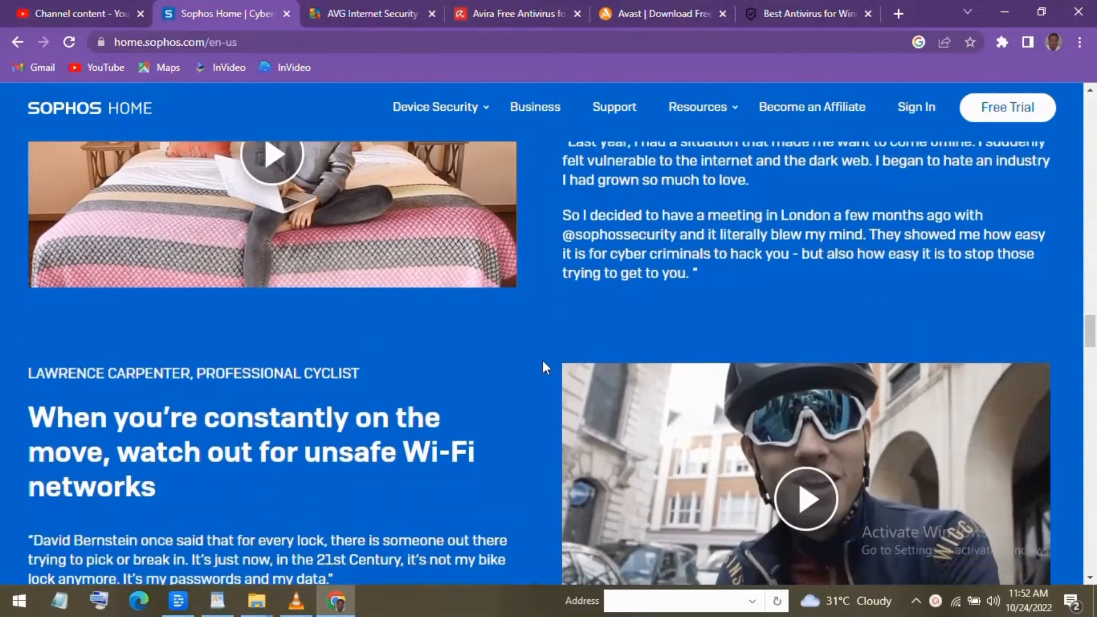
{"action": "scroll", "scroll_direction": "down", "scroll_amount": 3}
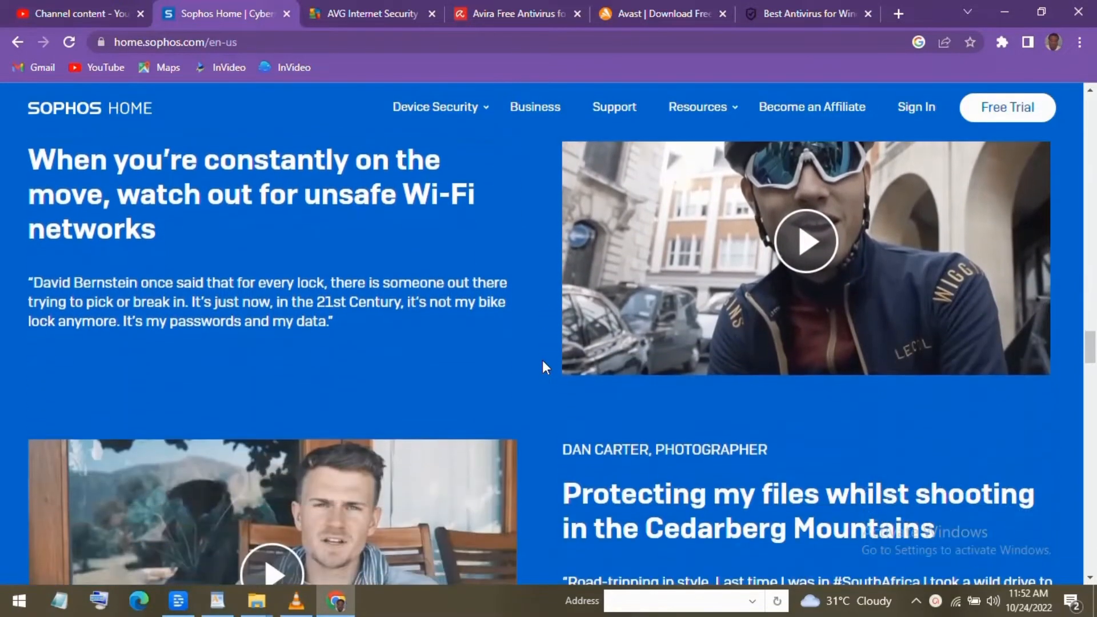
{"action": "scroll", "scroll_direction": "down", "scroll_amount": 3}
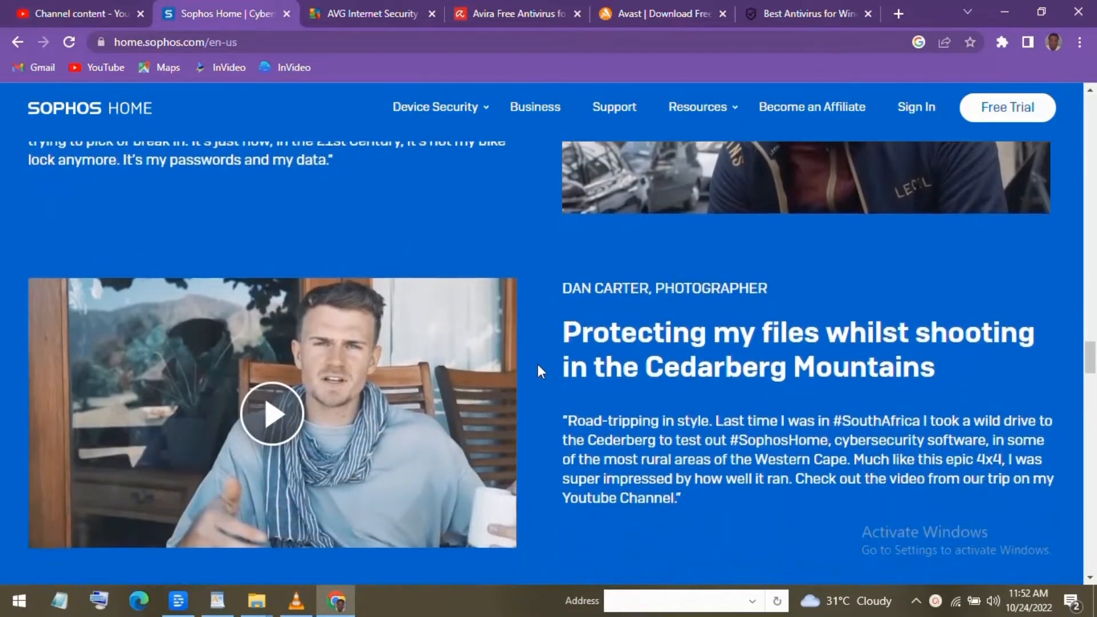
{"action": "scroll", "scroll_direction": "down", "scroll_amount": 3}
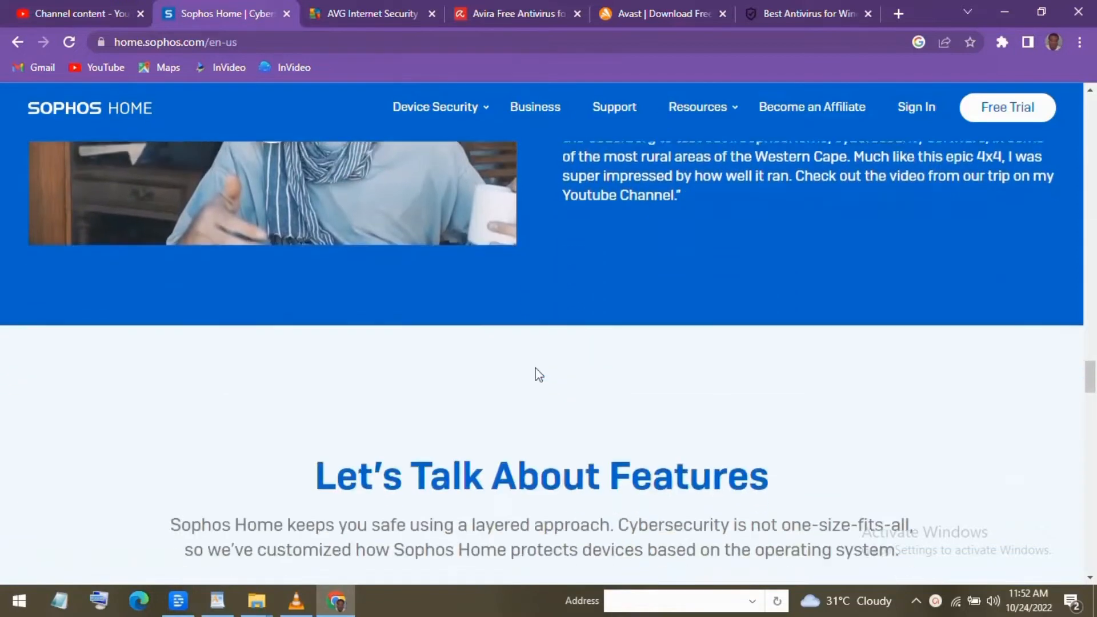
{"action": "scroll", "scroll_direction": "down", "scroll_amount": 3}
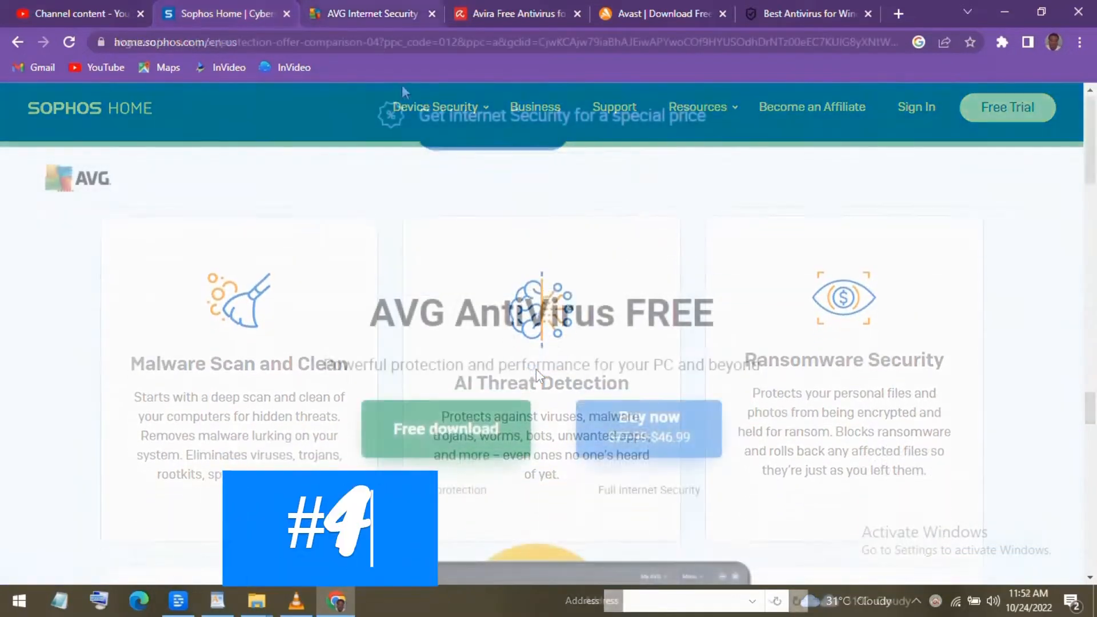
Switch to the AVG AntiVirus FREE tab and scroll through the free-versus-Internet Security Unlimited comparison.
{"action": "left_click", "coordinate": [371, 13]}
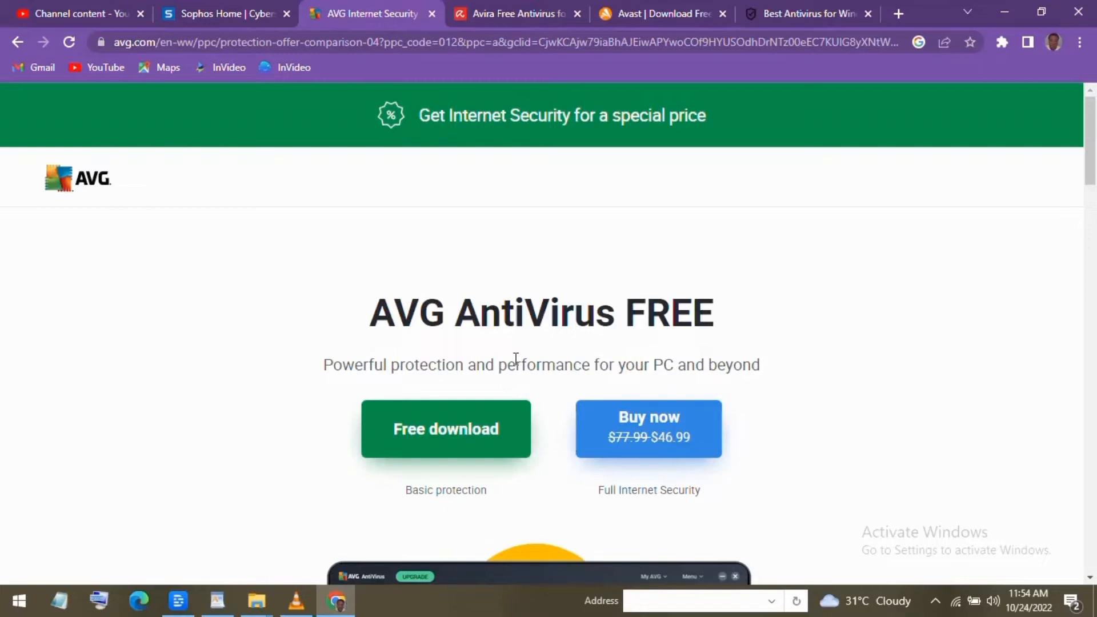
{"action": "scroll", "scroll_direction": "down", "scroll_amount": 3}
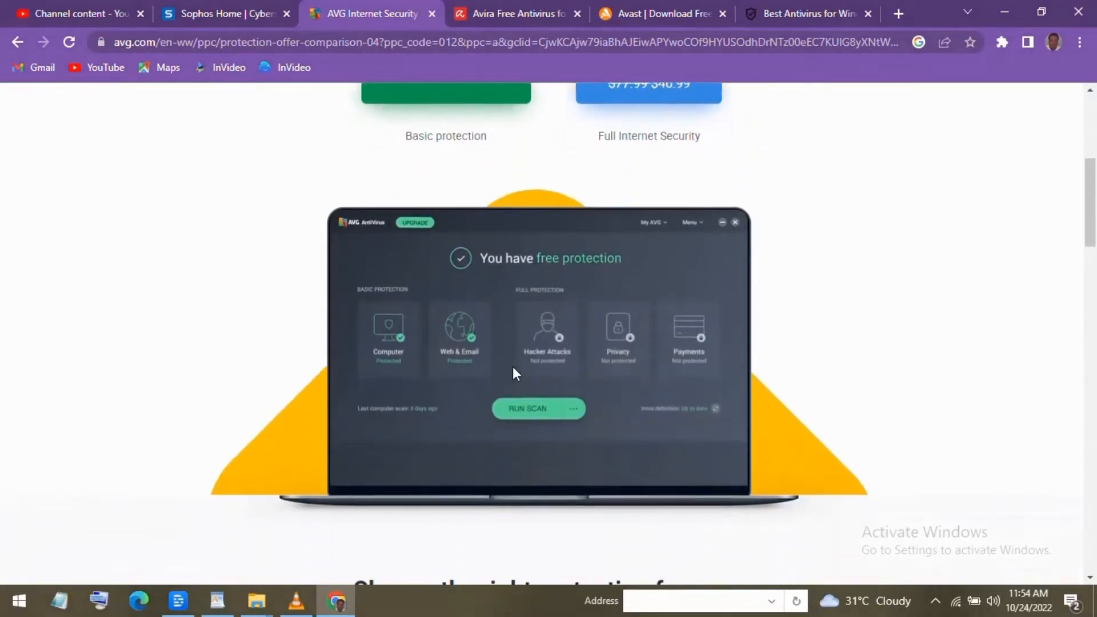
{"action": "scroll", "scroll_direction": "down", "scroll_amount": 3}
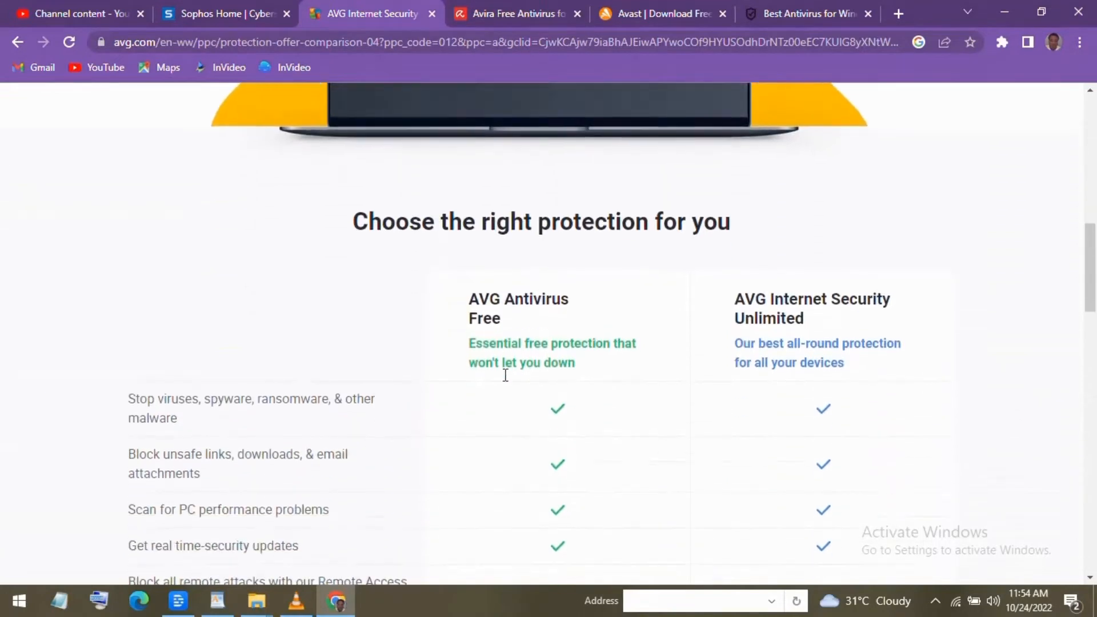
{"action": "scroll", "scroll_direction": "down", "scroll_amount": 3}
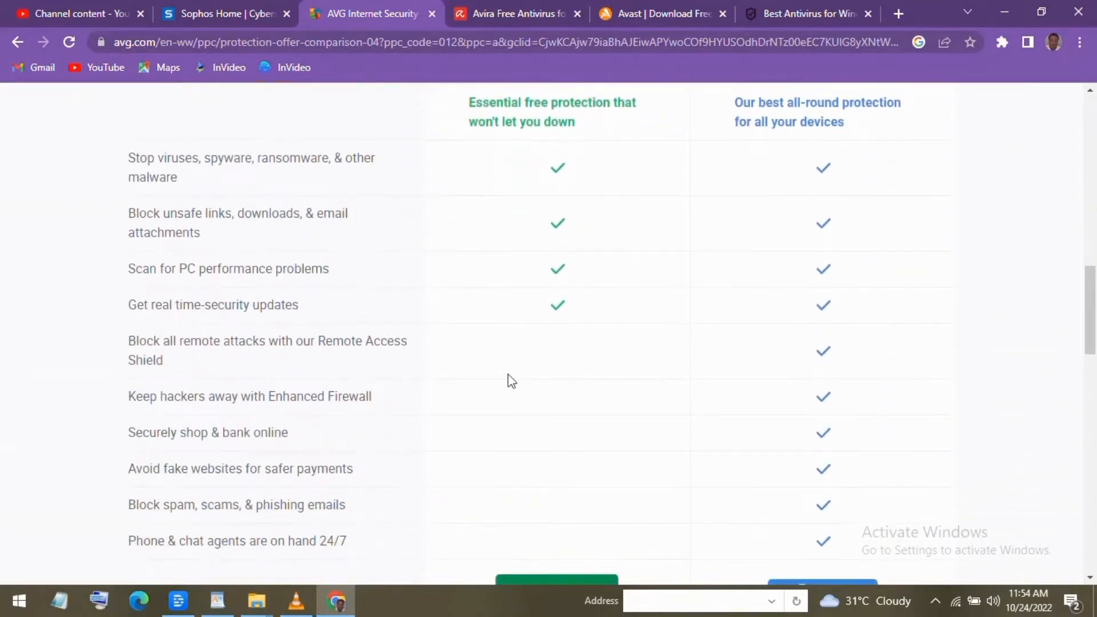
{"action": "scroll", "scroll_direction": "down", "scroll_amount": 3}
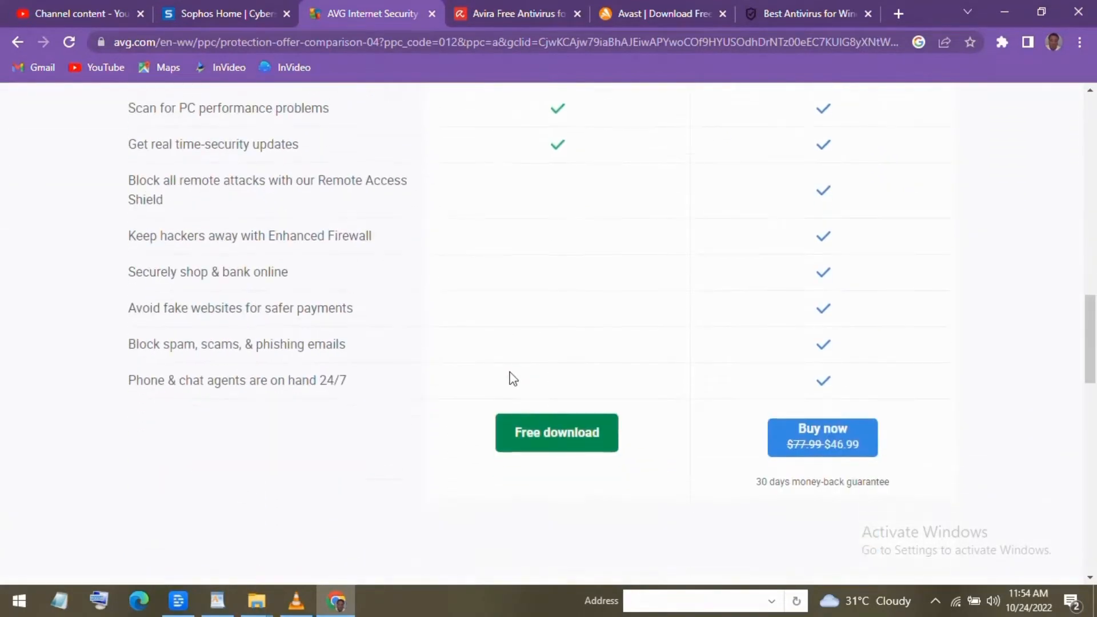
{"action": "scroll", "scroll_direction": "down", "scroll_amount": 3}
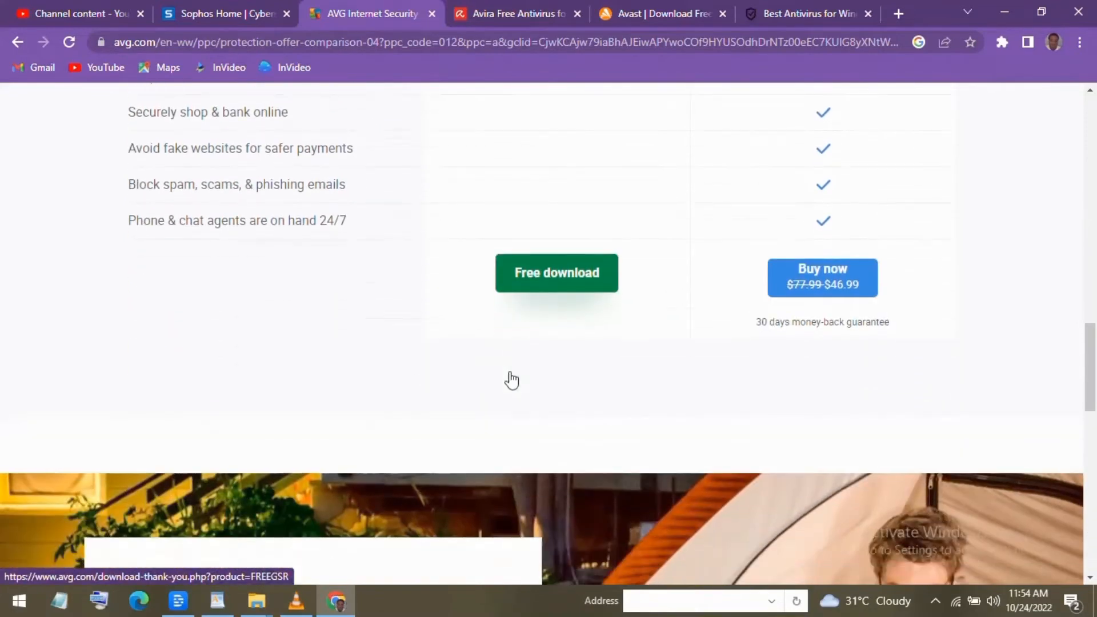
{"action": "scroll", "scroll_direction": "down", "scroll_amount": 3}
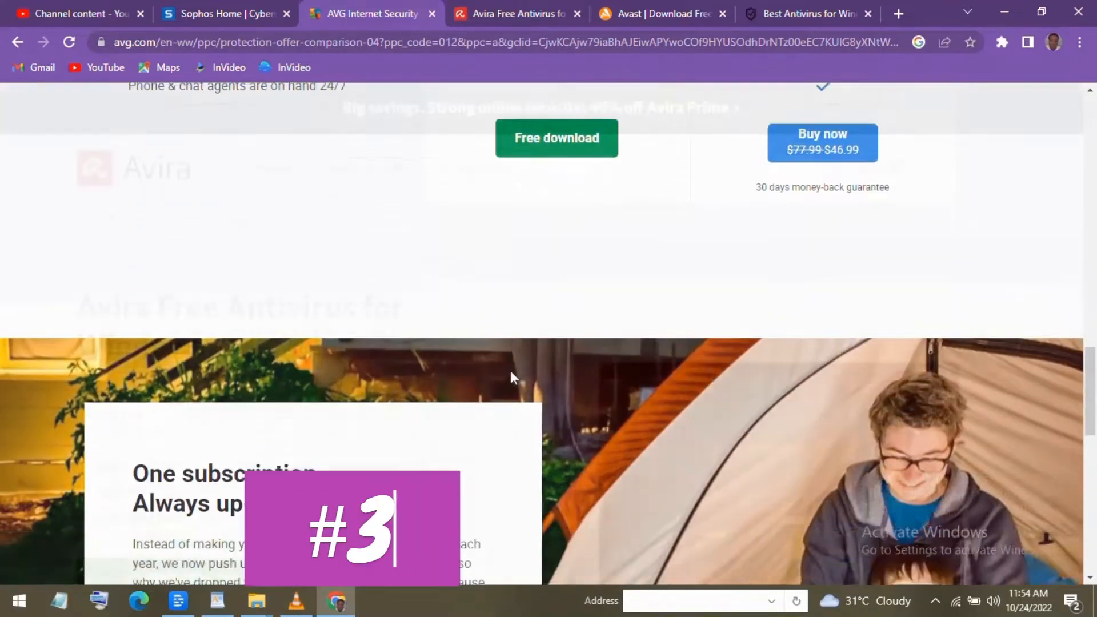
Switch to the Avira Free Antivirus tab and scroll through its install steps.
{"action": "left_click", "coordinate": [515, 13]}
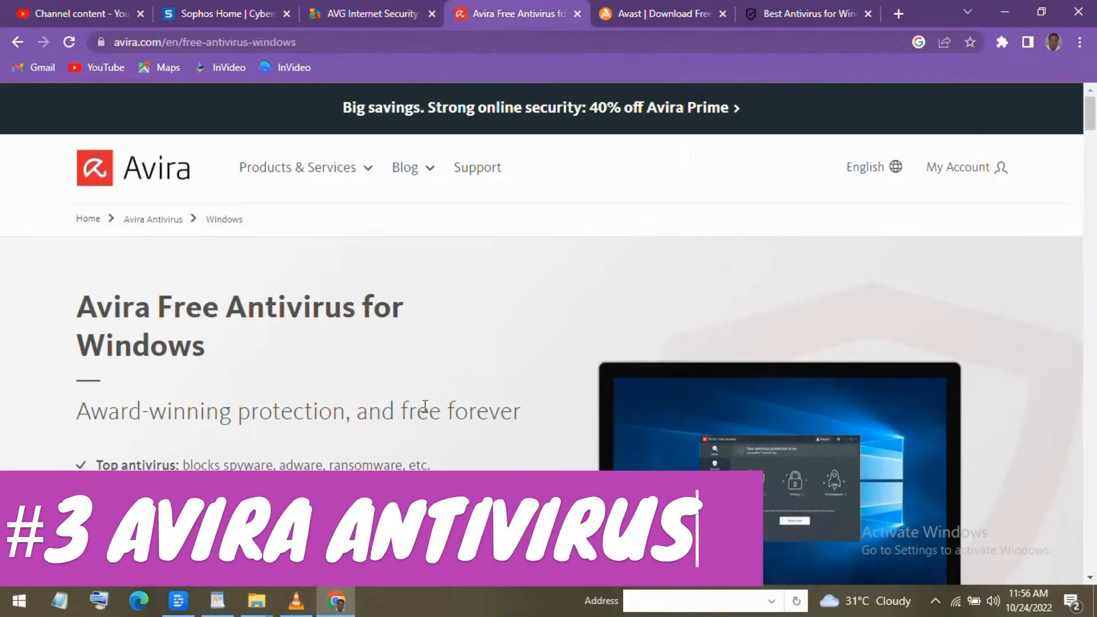
{"action": "scroll", "scroll_direction": "down", "scroll_amount": 3}
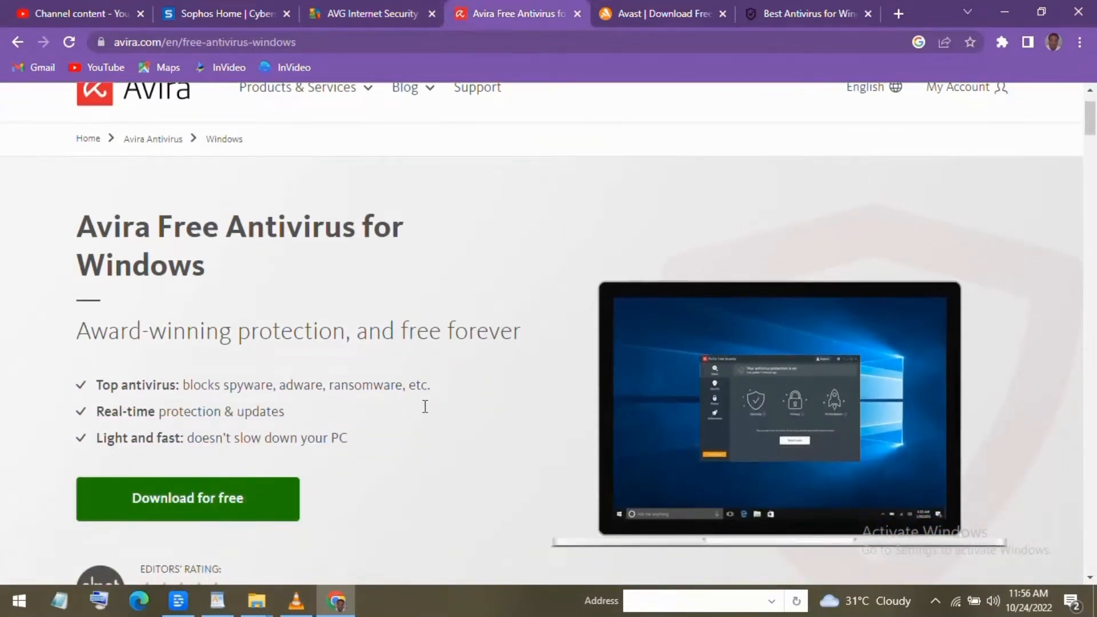
{"action": "scroll", "scroll_direction": "down", "scroll_amount": 3}
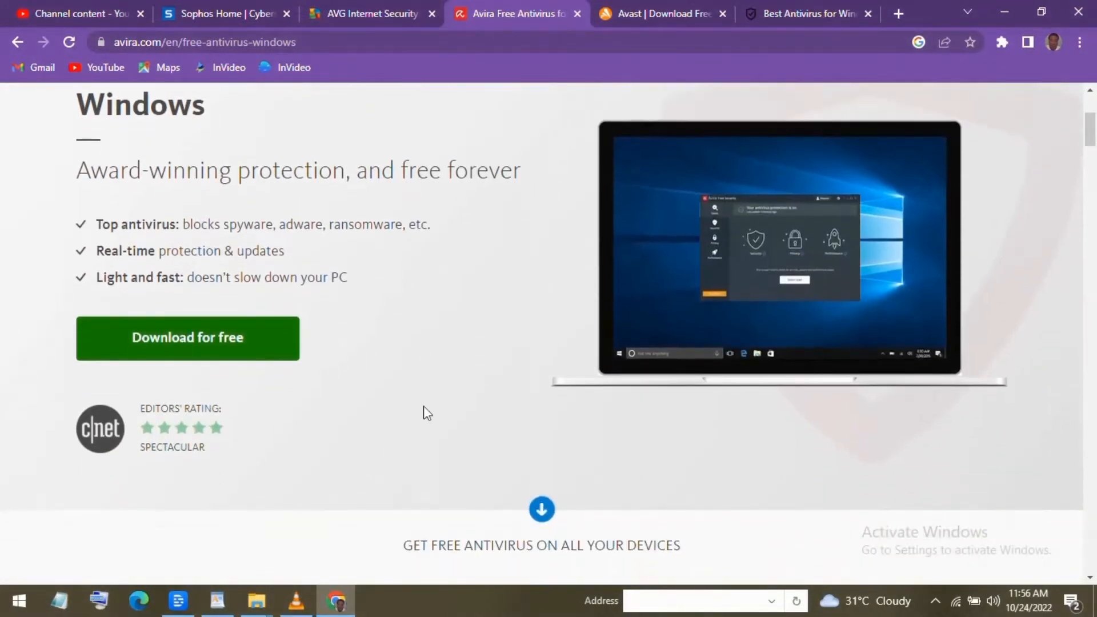
{"action": "scroll", "scroll_direction": "down", "scroll_amount": 3}
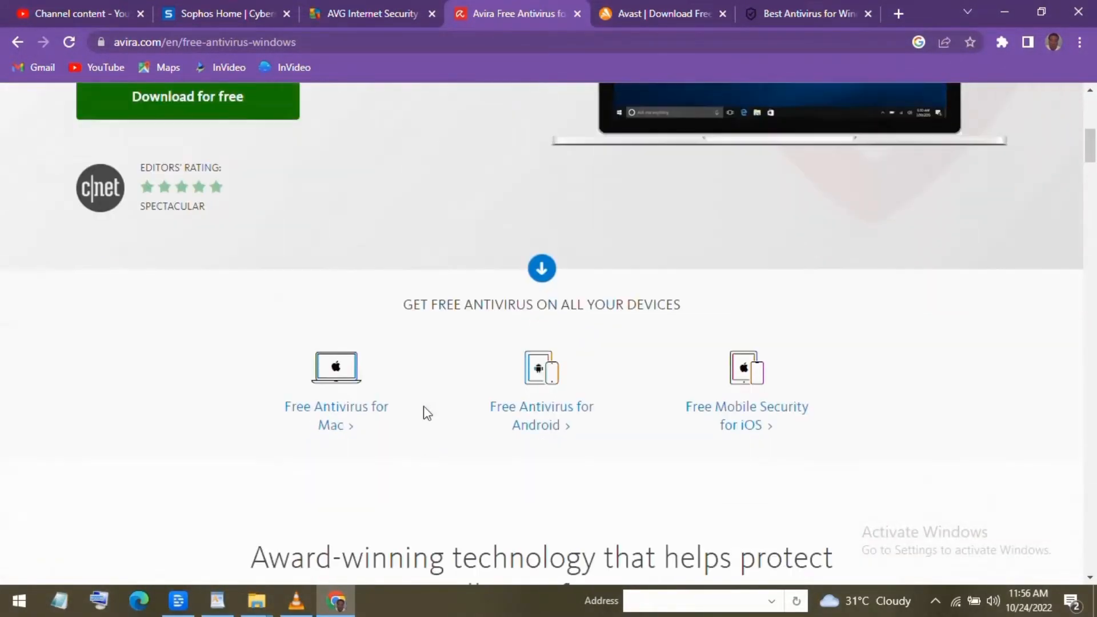
{"action": "scroll", "scroll_direction": "down", "scroll_amount": 3}
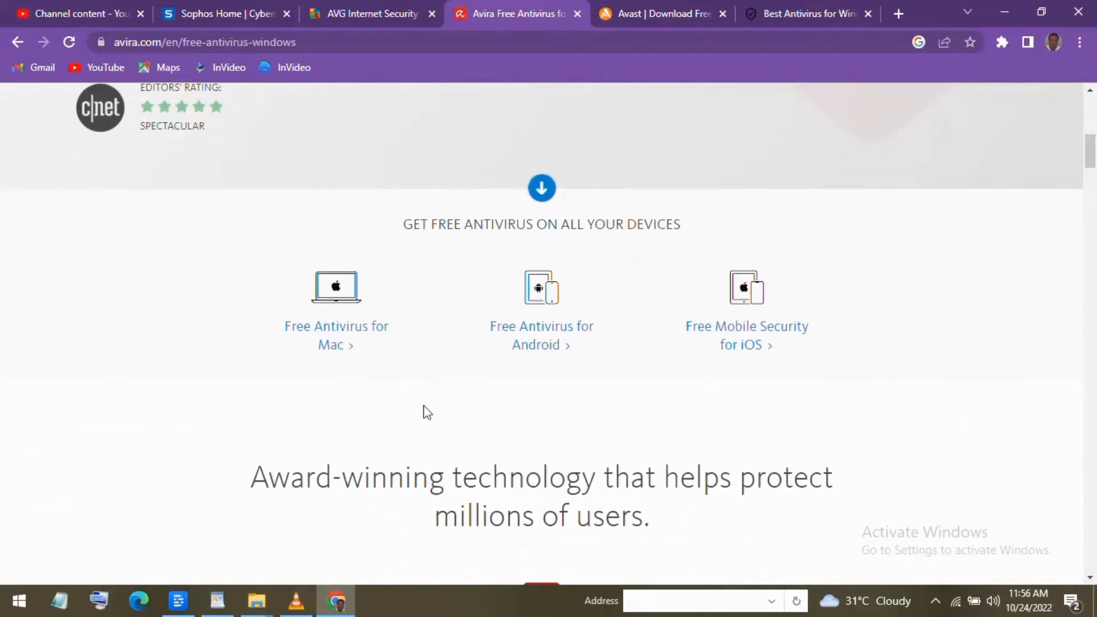
{"action": "scroll", "scroll_direction": "down", "scroll_amount": 3}
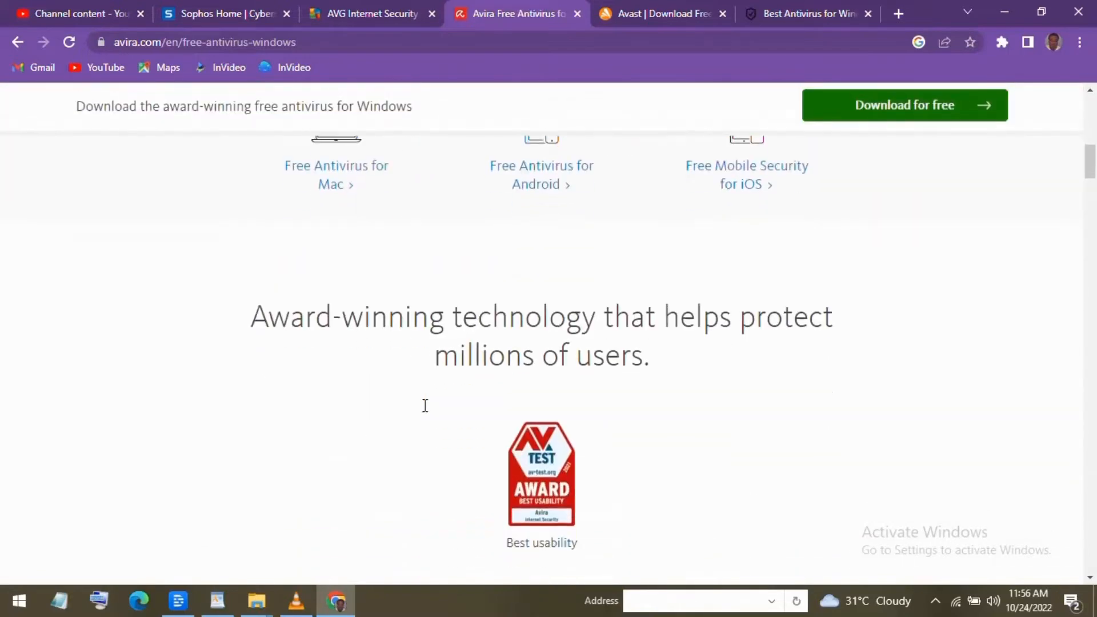
{"action": "scroll", "scroll_direction": "down", "scroll_amount": 3}
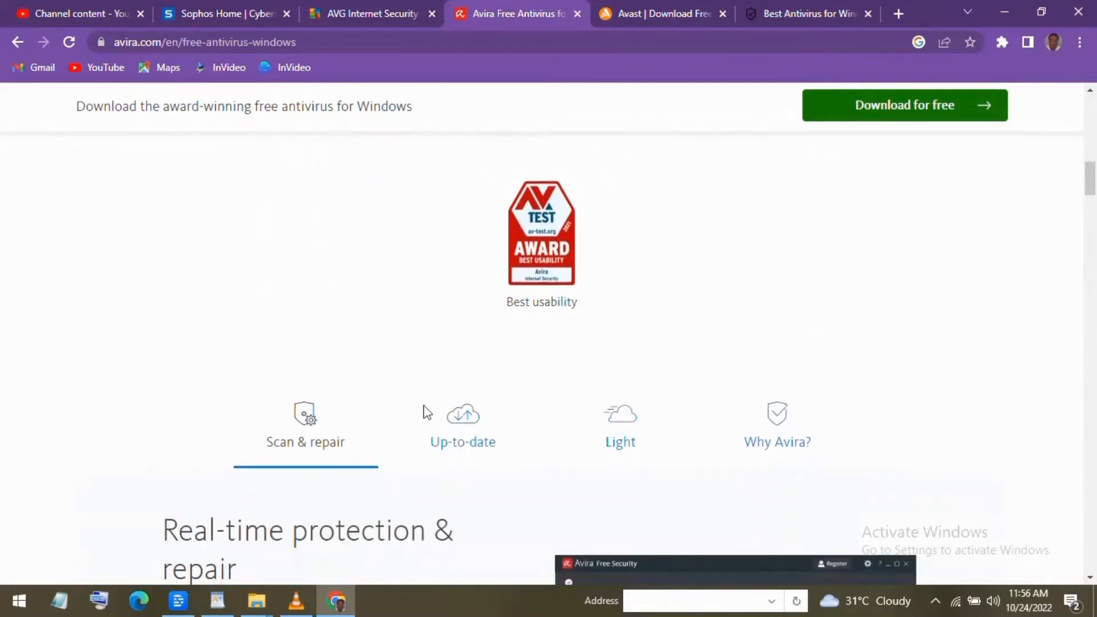
{"action": "scroll", "scroll_direction": "down", "scroll_amount": 3}
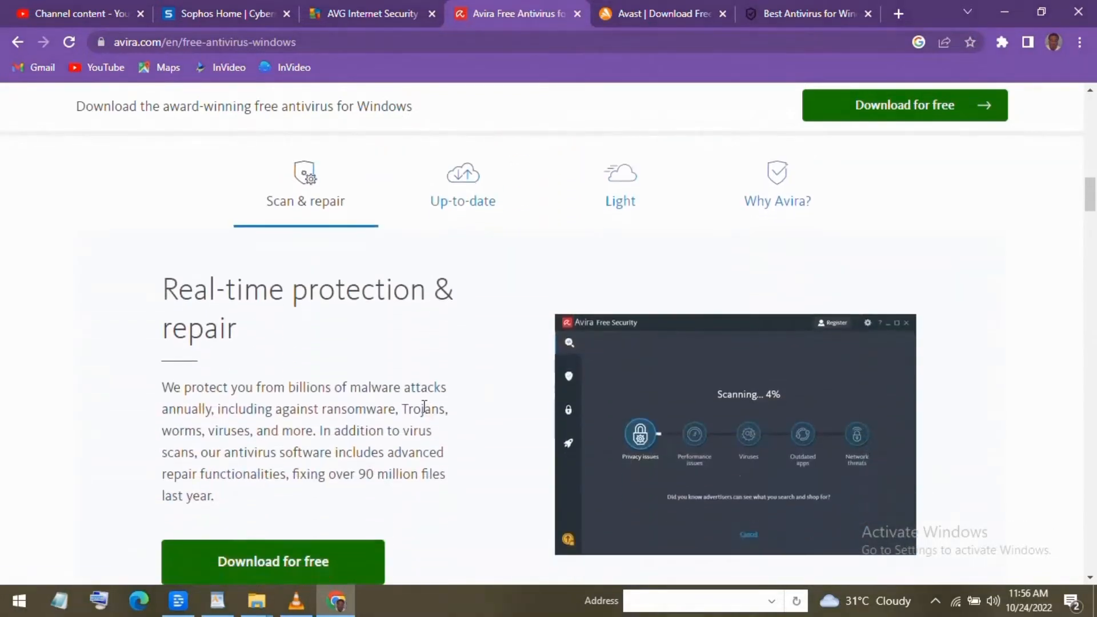
{"action": "scroll", "scroll_direction": "down", "scroll_amount": 3}
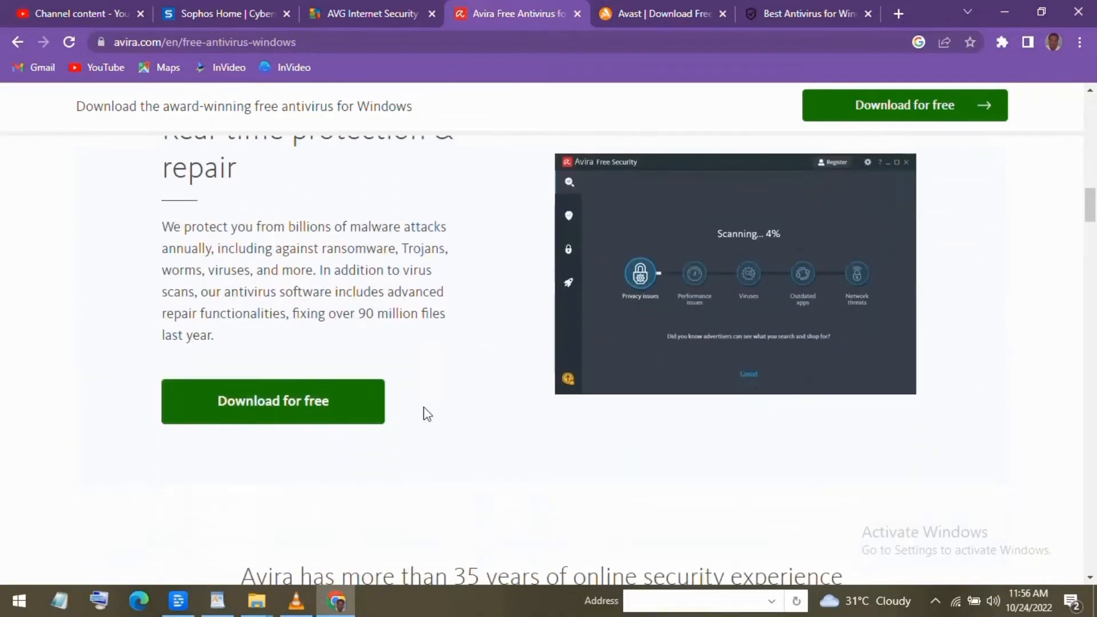
{"action": "scroll", "scroll_direction": "down", "scroll_amount": 3}
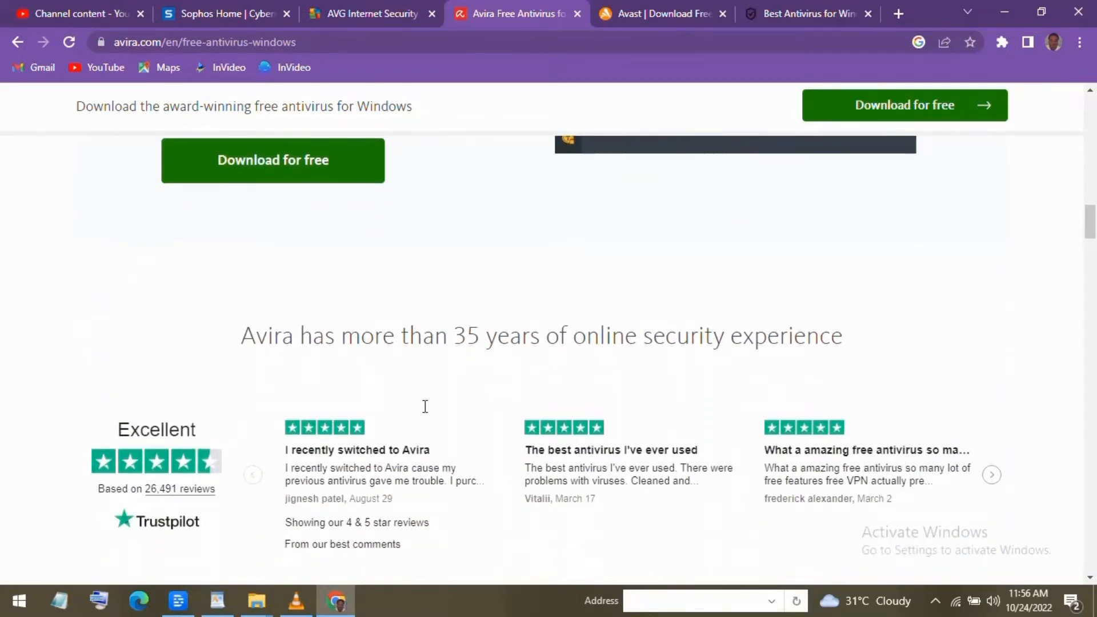
{"action": "scroll", "scroll_direction": "down", "scroll_amount": 3}
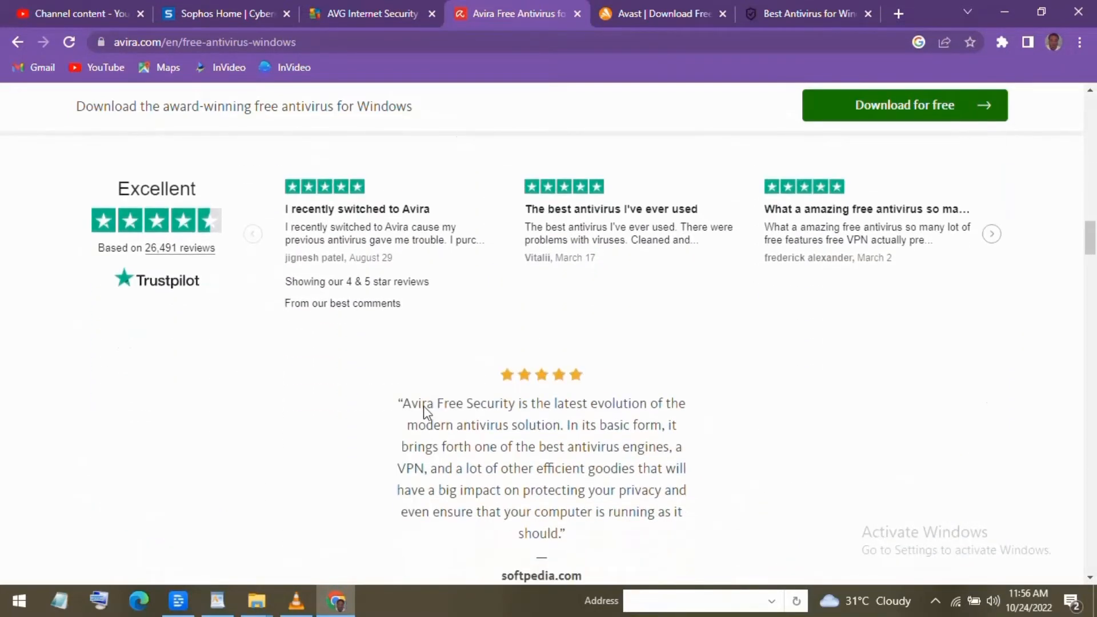
{"action": "scroll", "scroll_direction": "down", "scroll_amount": 3}
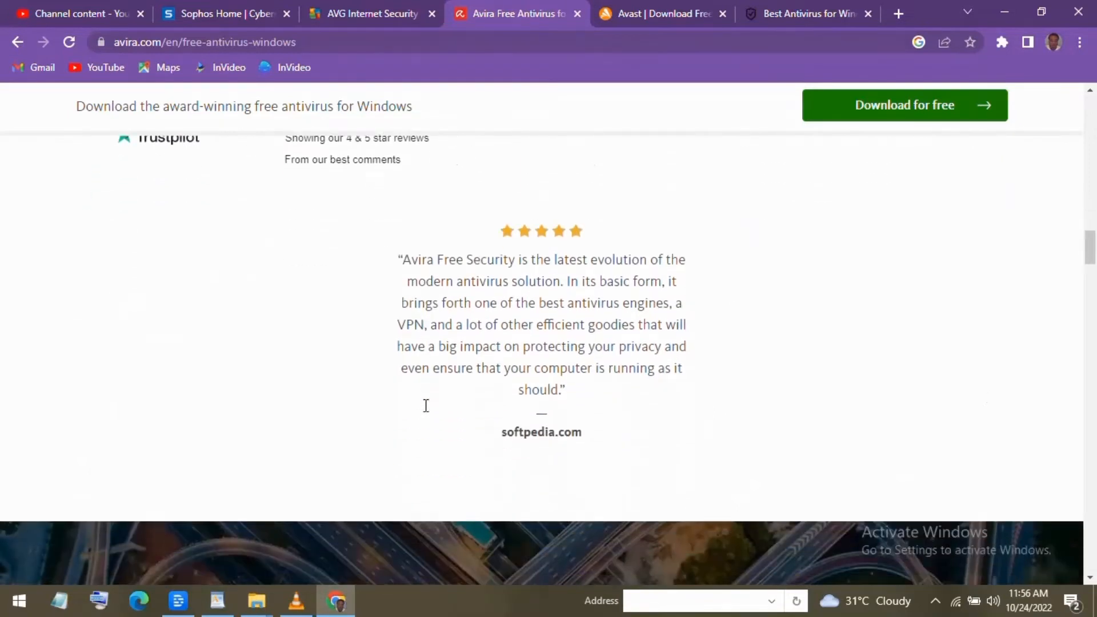
Scroll Avira down to System Requirements, then bring up the Avast Free Antivirus tab.
{"action": "scroll", "scroll_direction": "down", "scroll_amount": 3}
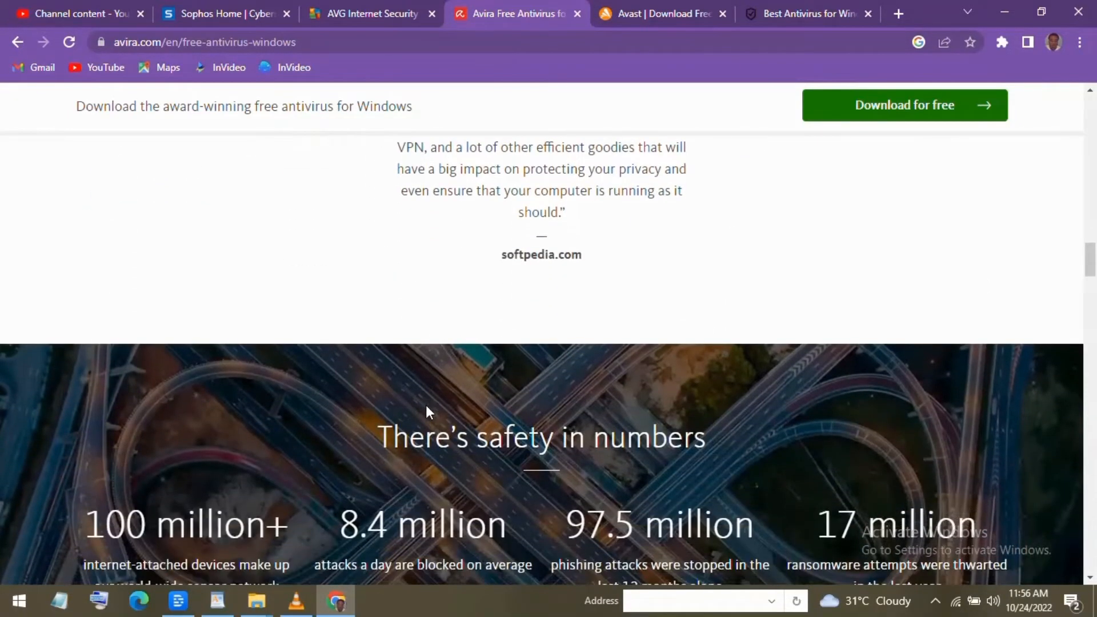
{"action": "scroll", "scroll_direction": "down", "scroll_amount": 3}
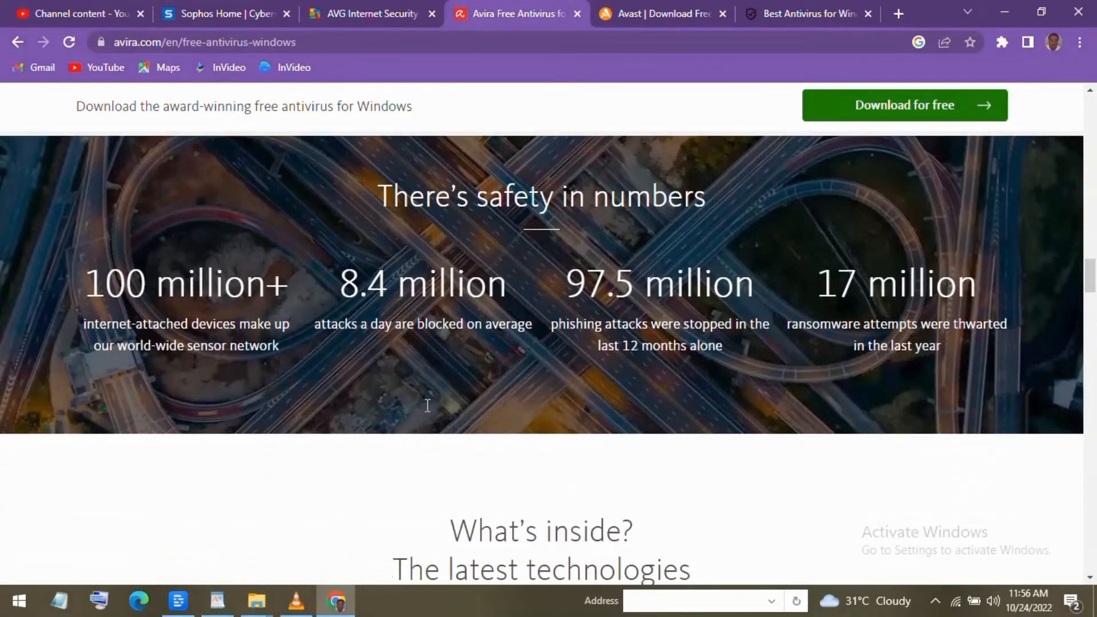
{"action": "scroll", "scroll_direction": "down", "scroll_amount": 3}
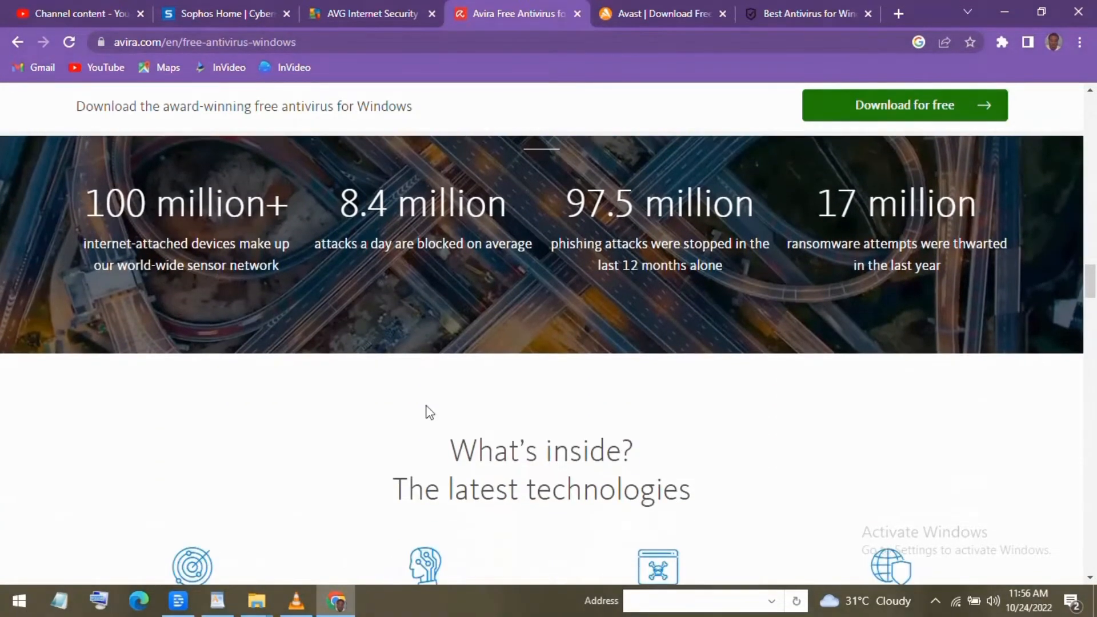
{"action": "scroll", "scroll_direction": "down", "scroll_amount": 3}
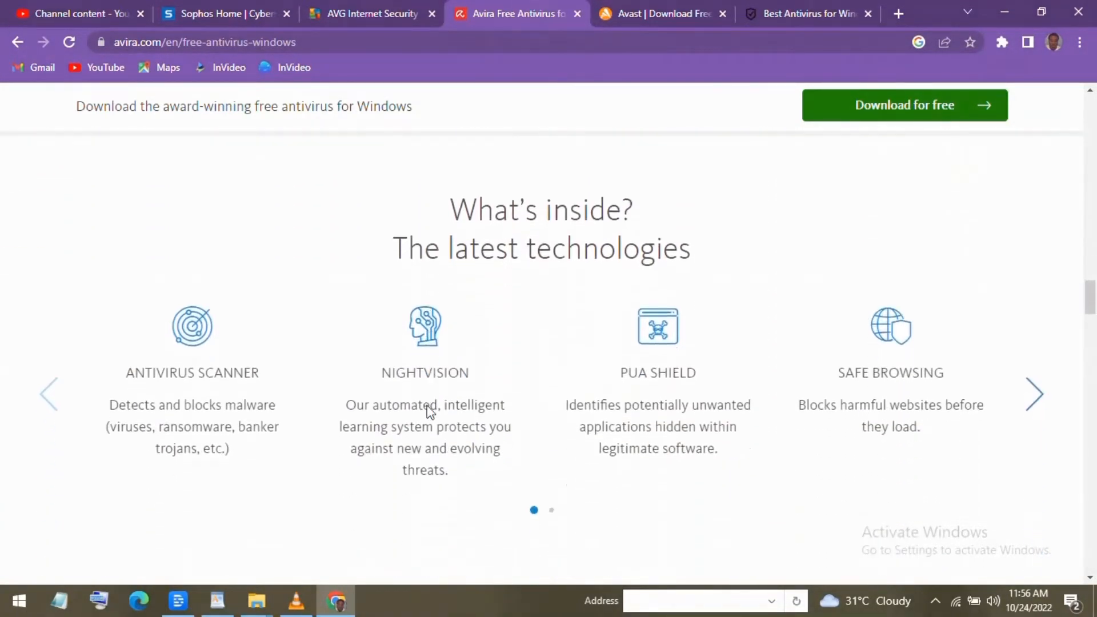
{"action": "scroll", "scroll_direction": "down", "scroll_amount": 3}
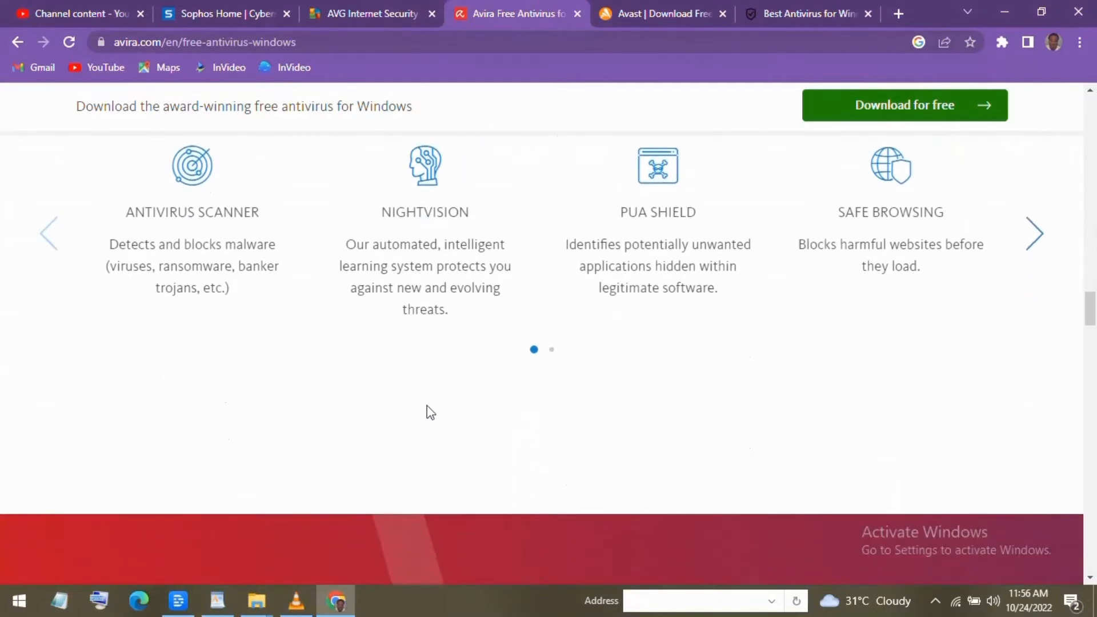
{"action": "scroll", "scroll_direction": "down", "scroll_amount": 3}
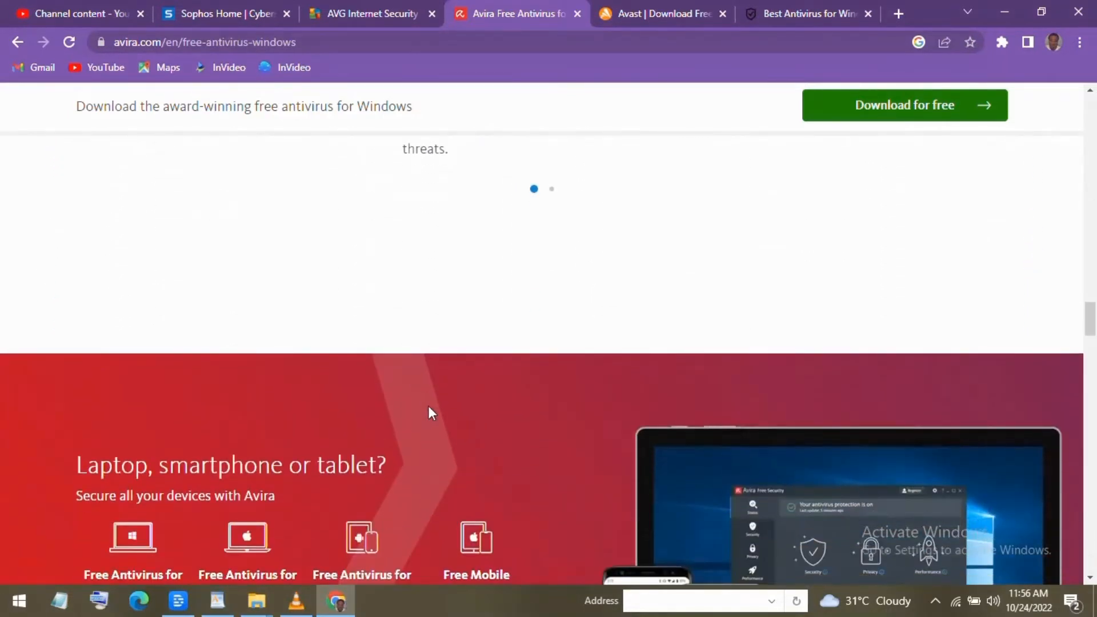
{"action": "scroll", "scroll_direction": "down", "scroll_amount": 3}
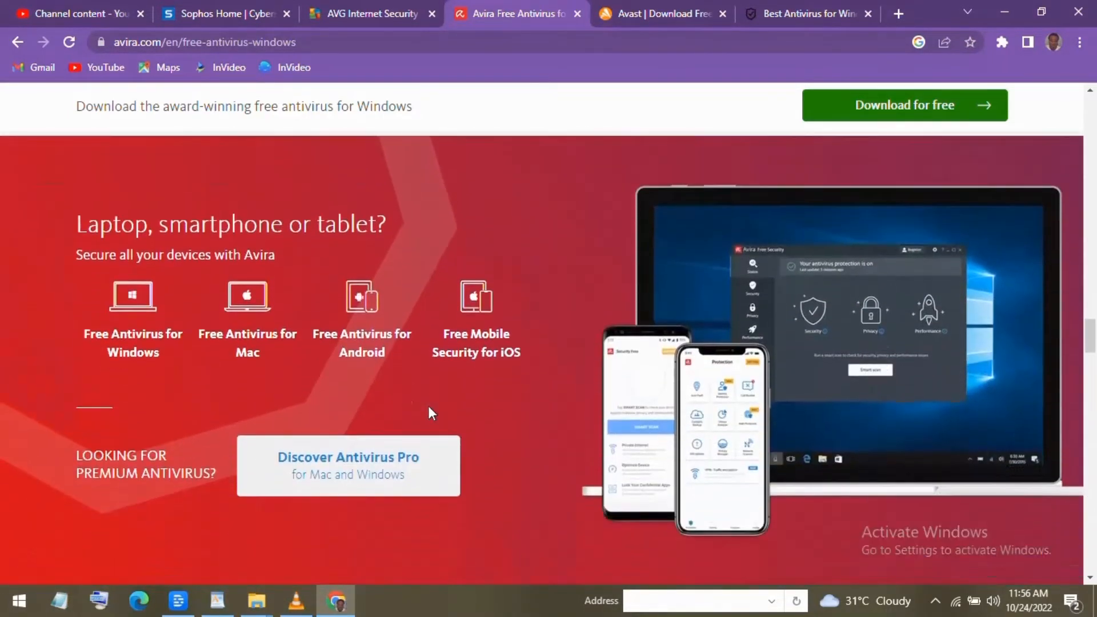
{"action": "scroll", "scroll_direction": "down", "scroll_amount": 3}
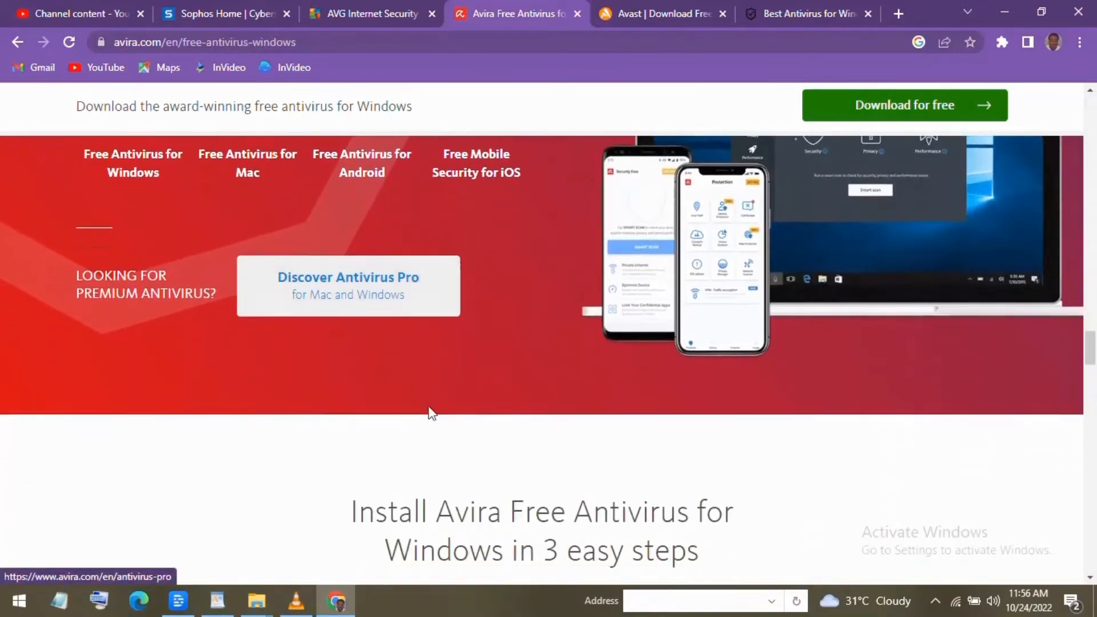
{"action": "scroll", "scroll_direction": "down", "scroll_amount": 3}
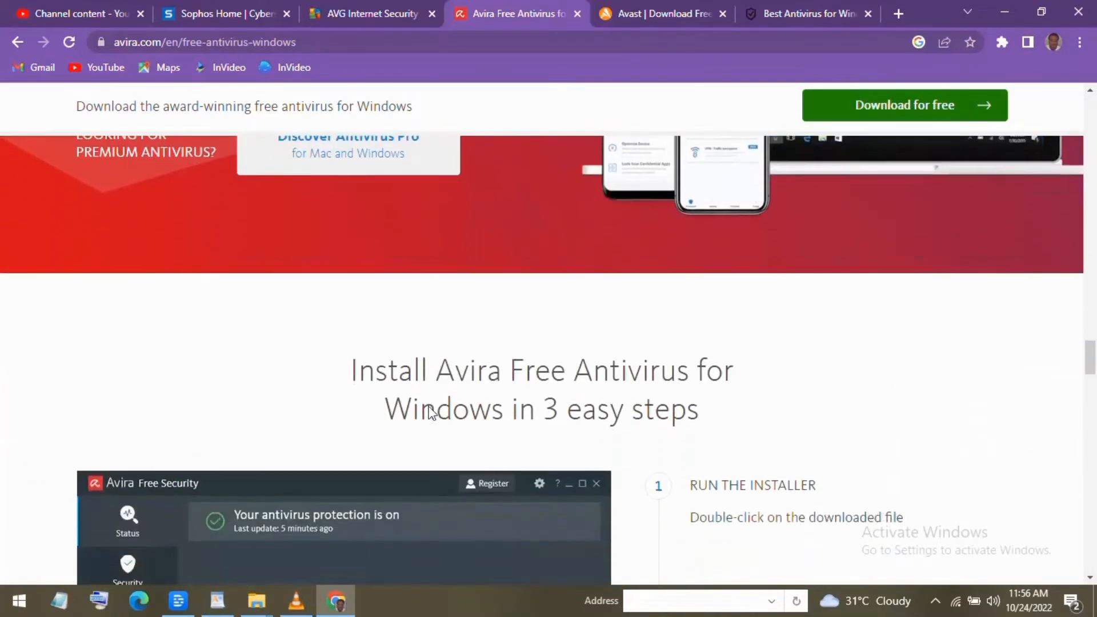
{"action": "scroll", "scroll_direction": "down", "scroll_amount": 3}
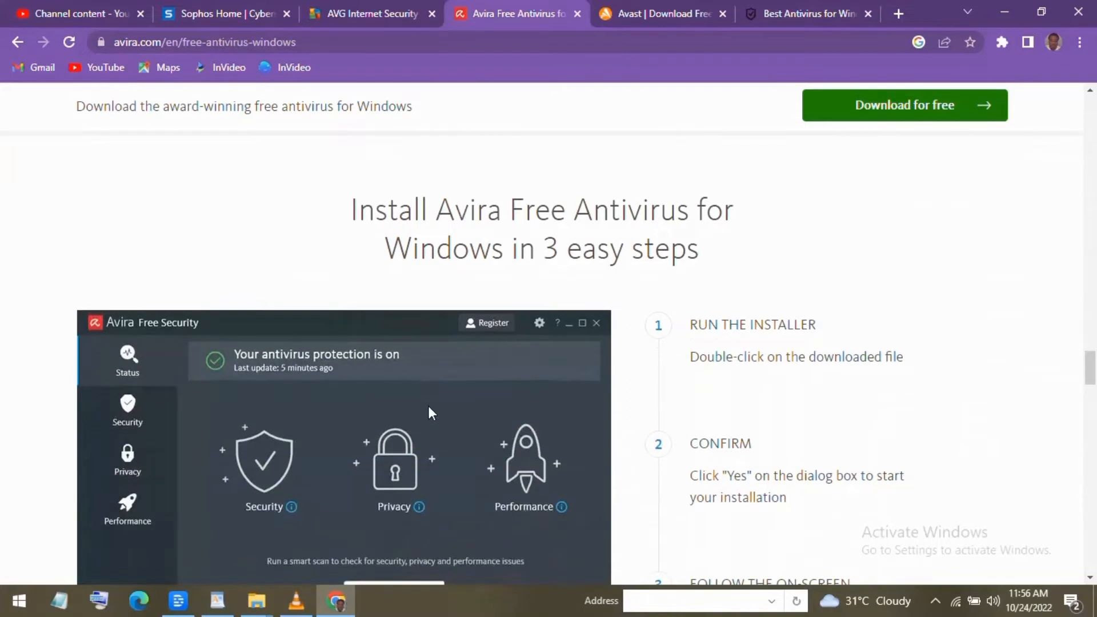
{"action": "scroll", "scroll_direction": "down", "scroll_amount": 3}
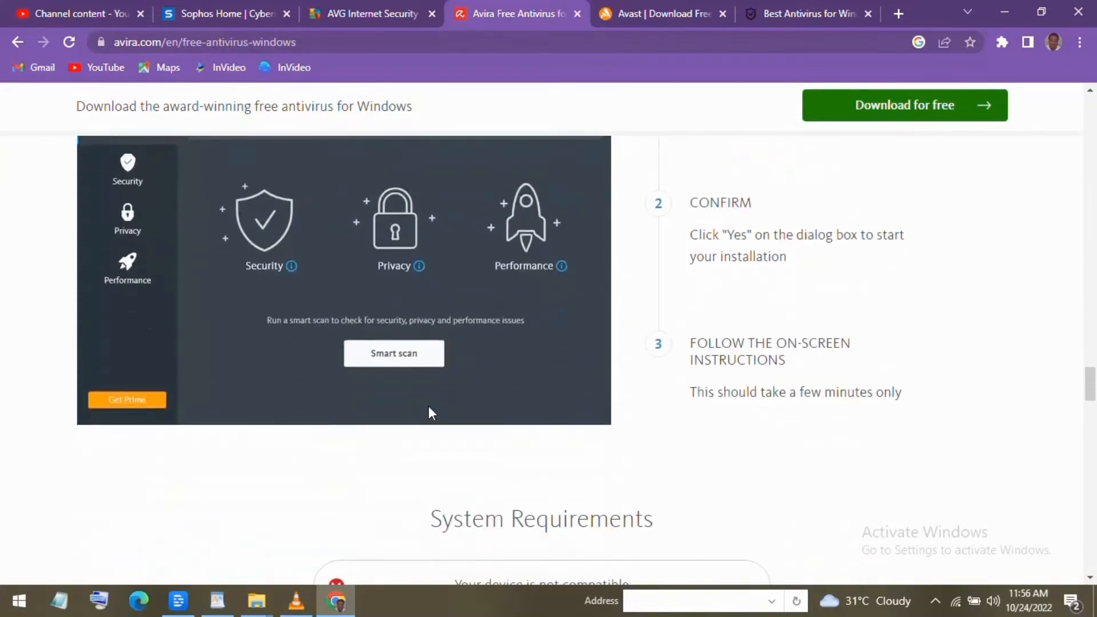
{"action": "scroll", "scroll_direction": "down", "scroll_amount": 3}
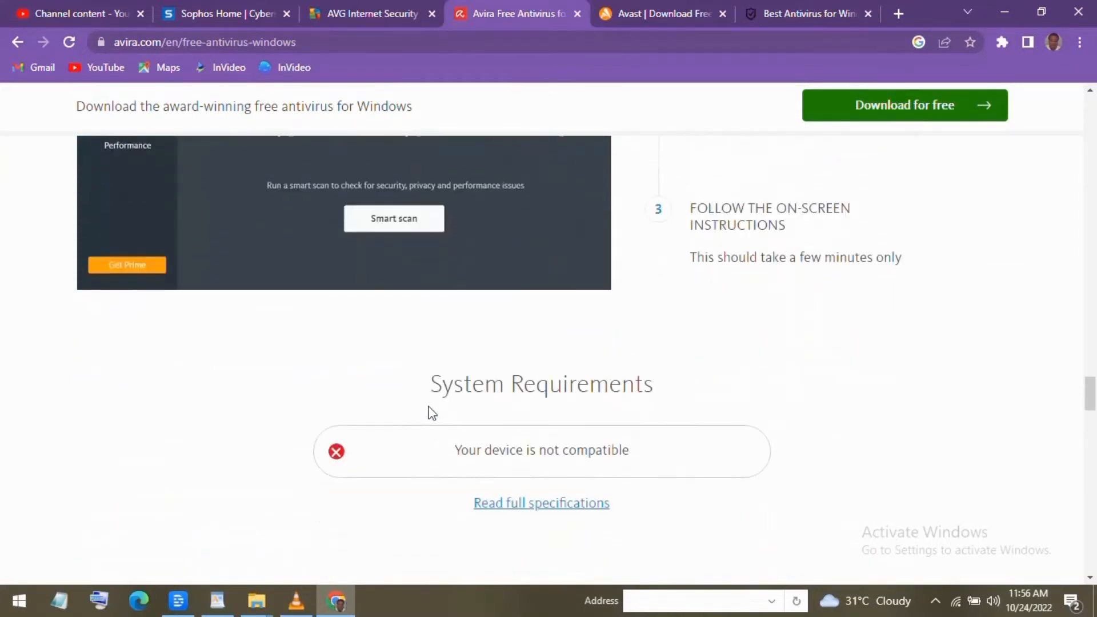
{"action": "left_click", "coordinate": [661, 13]}
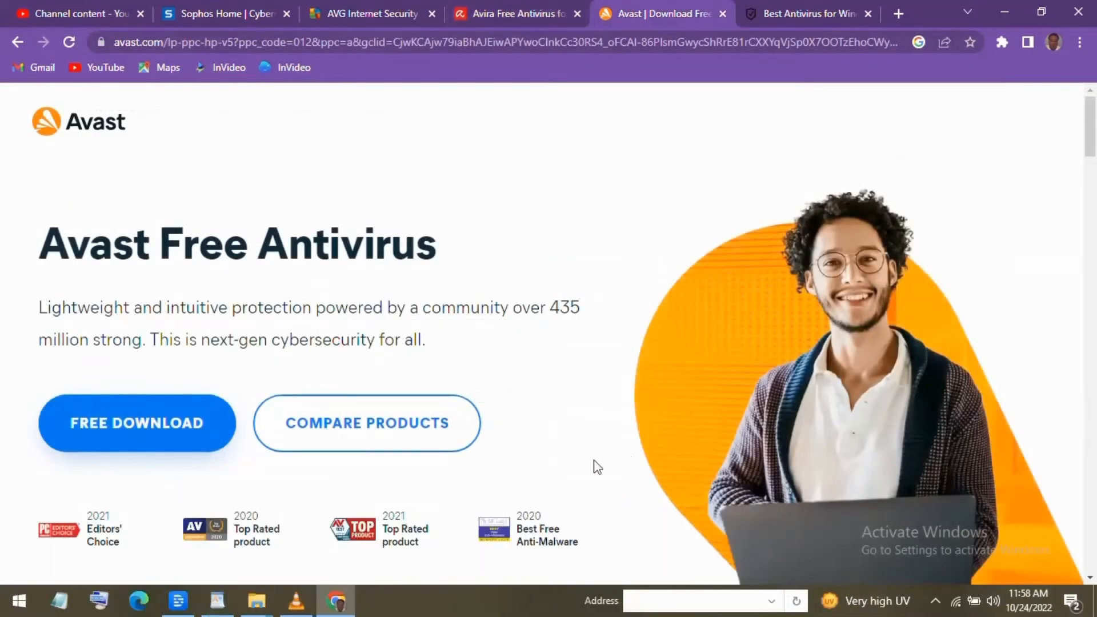
{"action": "mouse_move", "coordinate": [603, 459]}
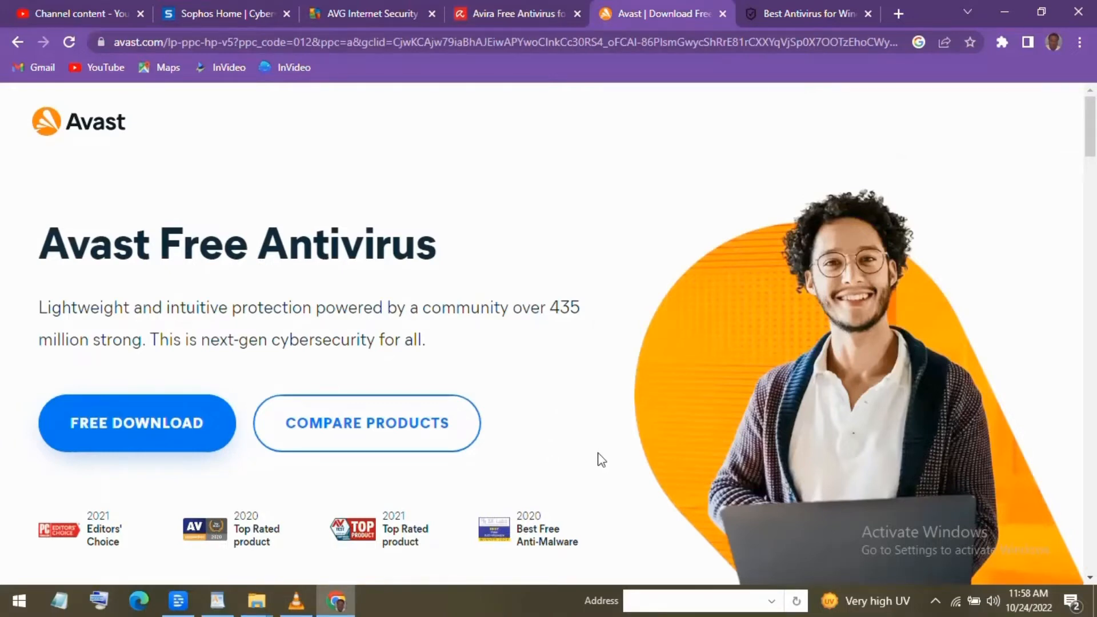
{"action": "mouse_move", "coordinate": [575, 455]}
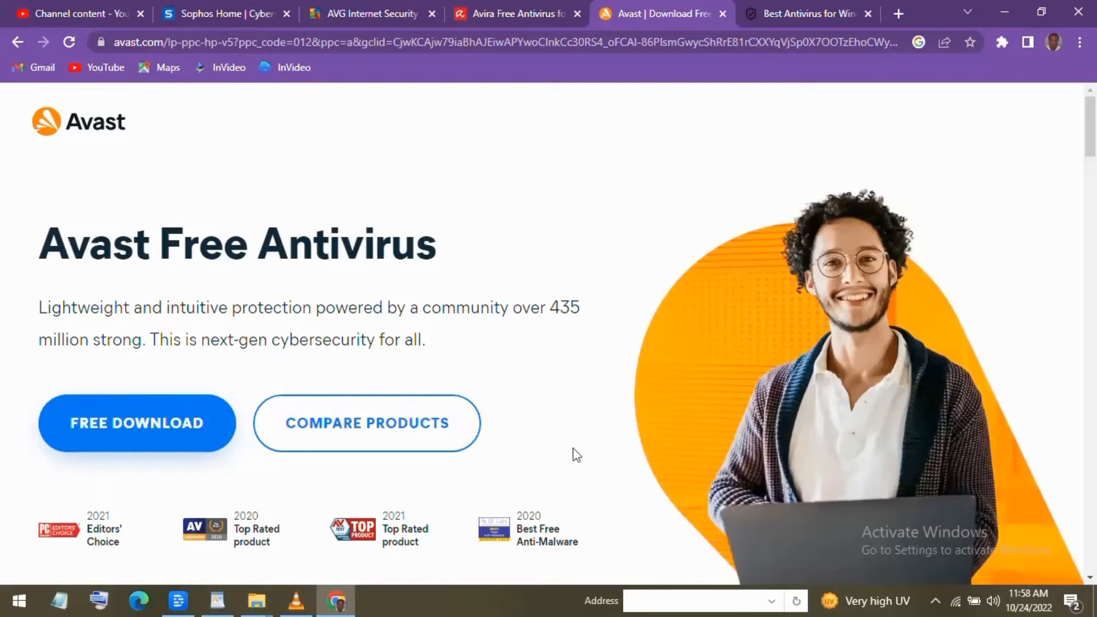
{"action": "scroll", "scroll_direction": "down", "scroll_amount": 3}
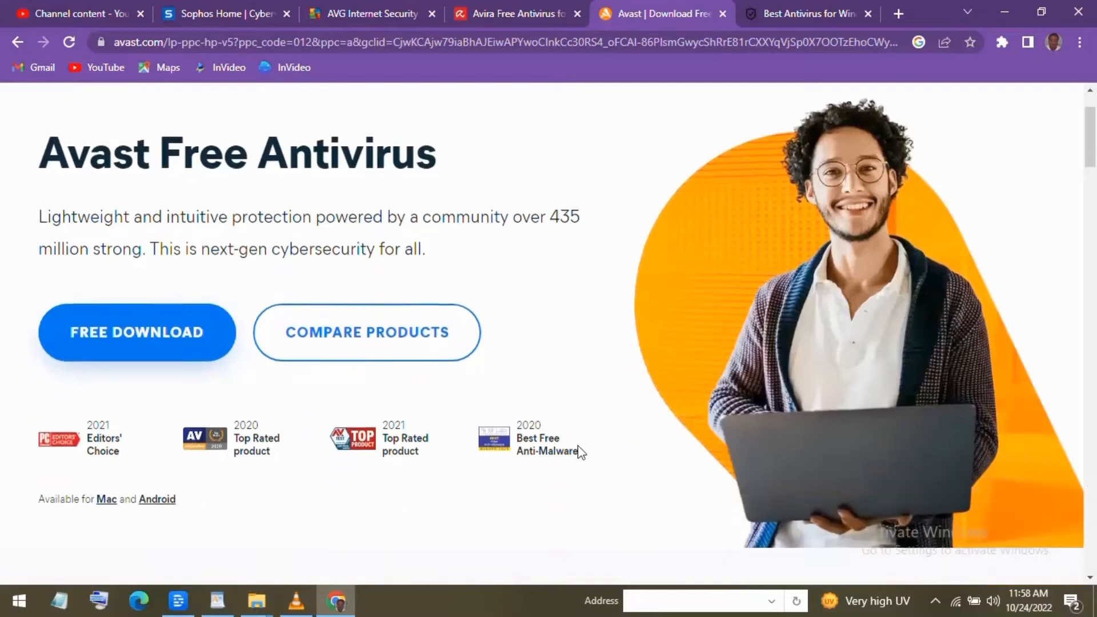
{"action": "scroll", "scroll_direction": "down", "scroll_amount": 3}
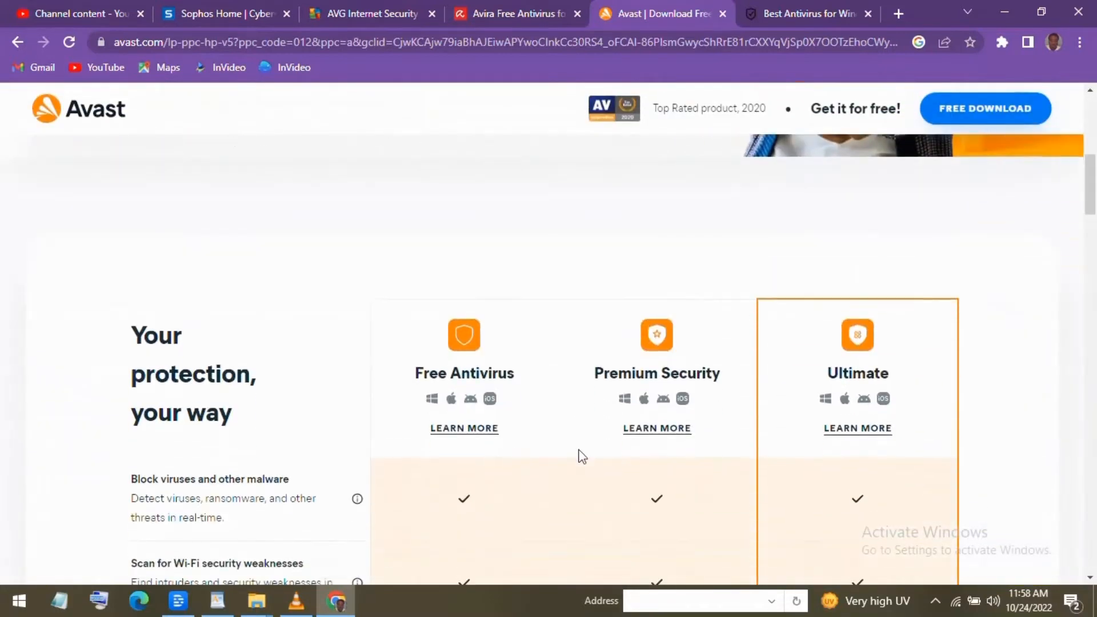
Scroll the Avast feature comparison down to the Free, $49.99/year and $79.99/year plans.
{"action": "scroll", "scroll_direction": "down", "scroll_amount": 3}
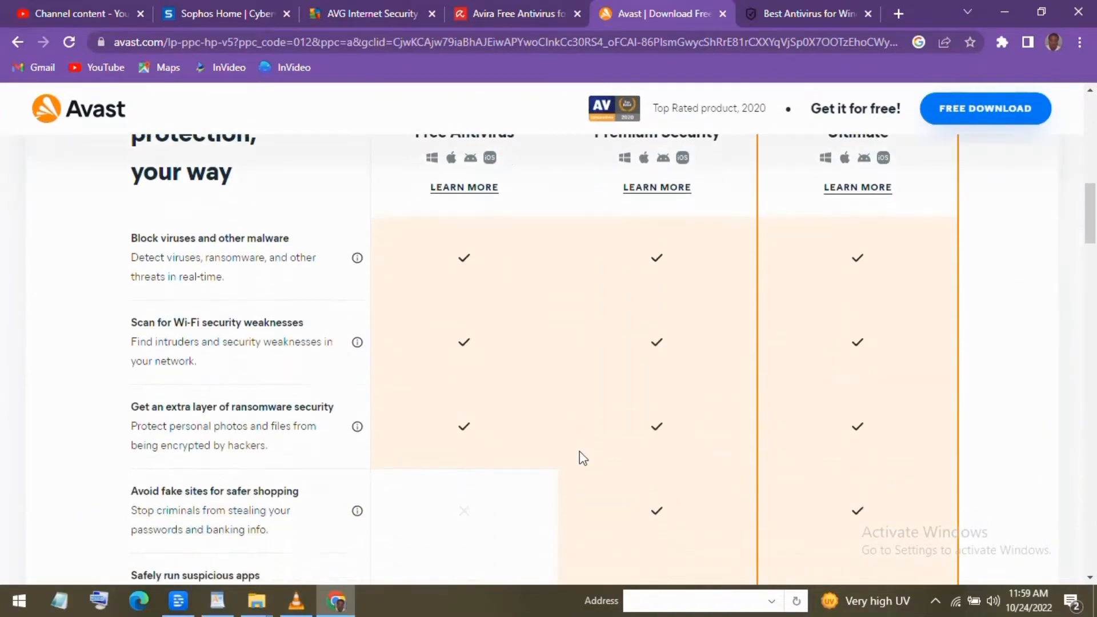
{"action": "scroll", "scroll_direction": "down", "scroll_amount": 3}
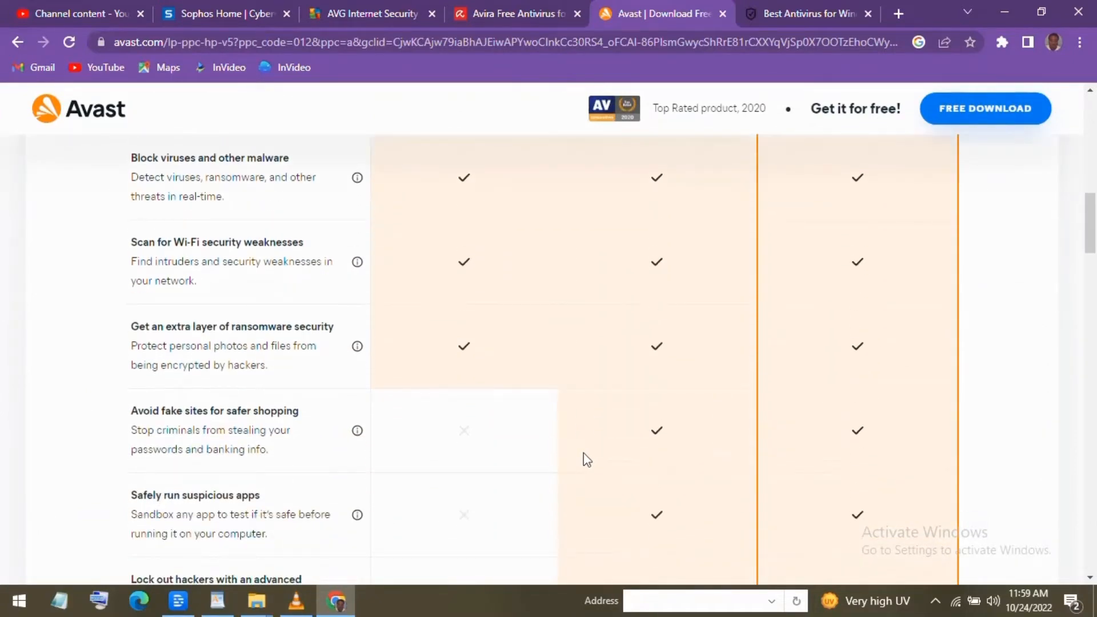
{"action": "scroll", "scroll_direction": "down", "scroll_amount": 3}
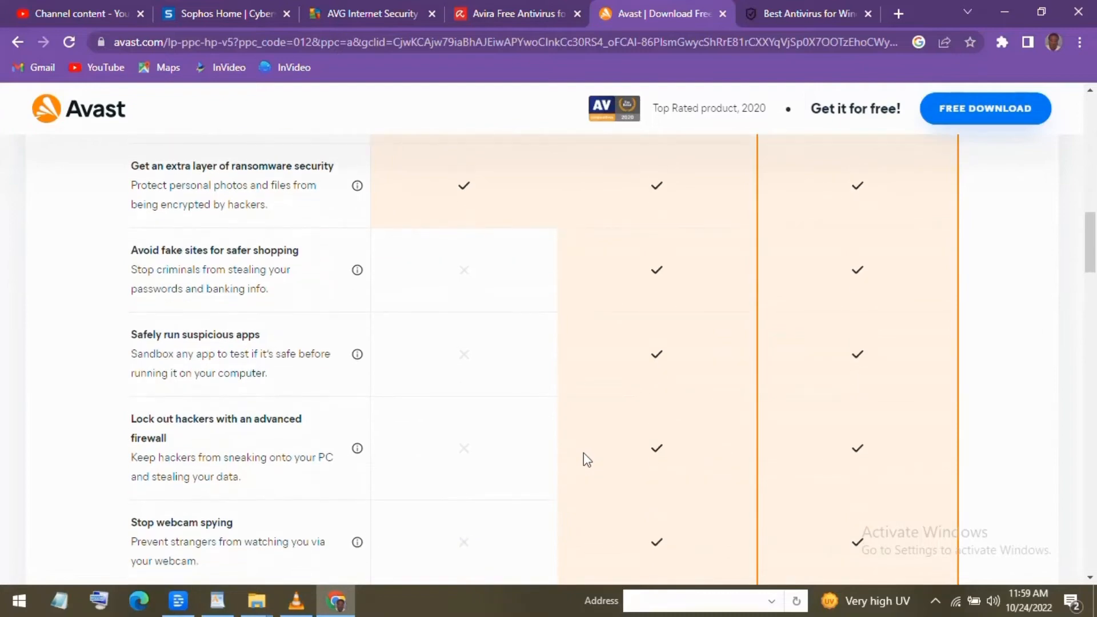
{"action": "scroll", "scroll_direction": "down", "scroll_amount": 3}
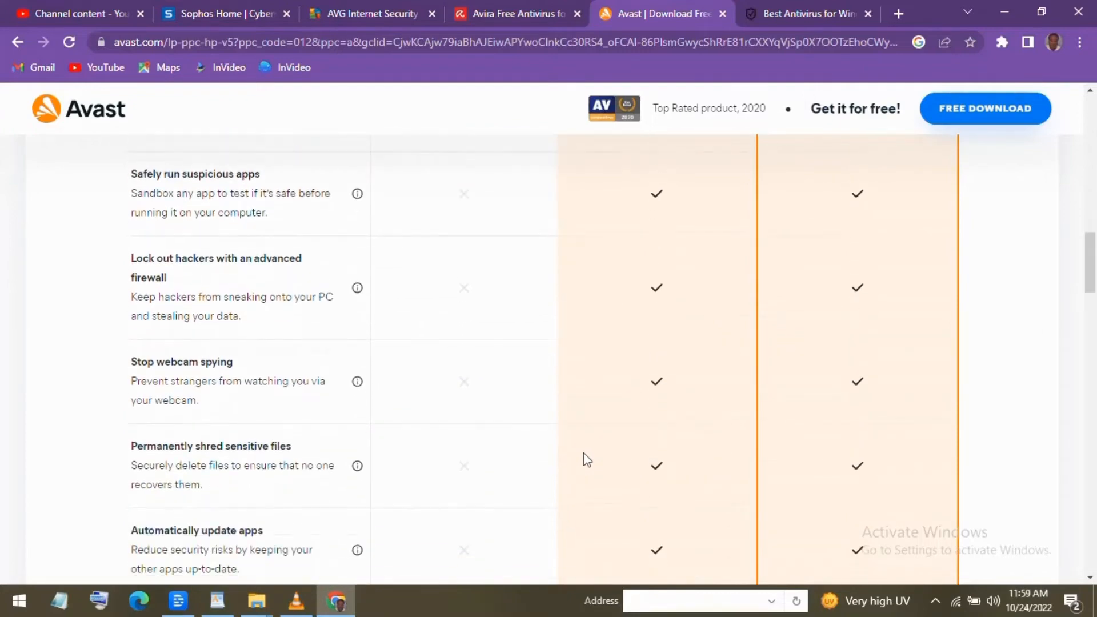
{"action": "scroll", "scroll_direction": "down", "scroll_amount": 3}
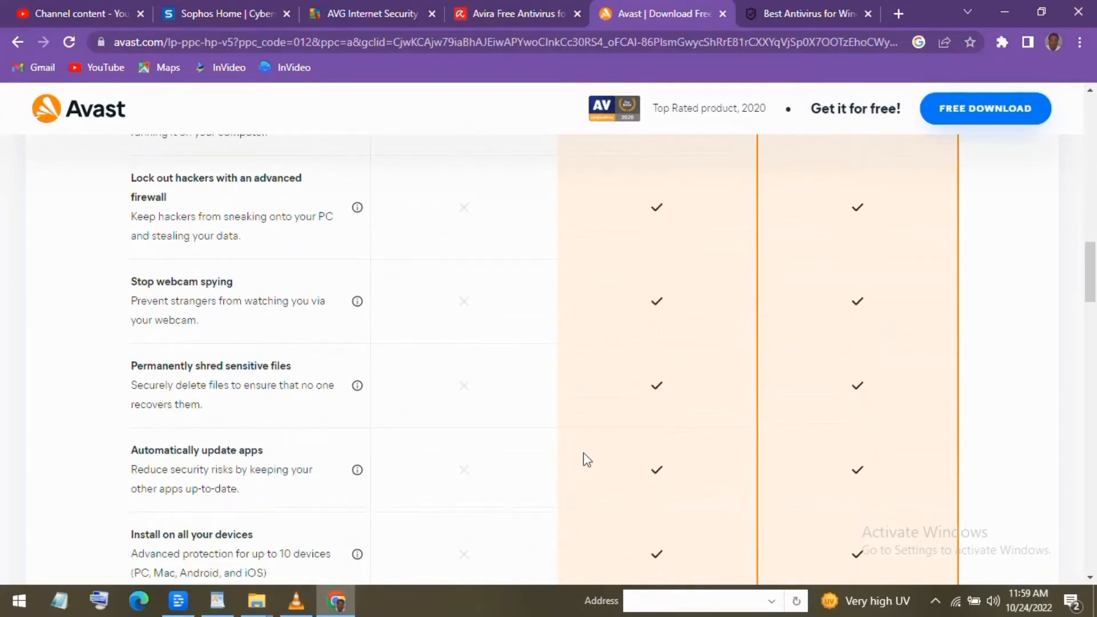
{"action": "scroll", "scroll_direction": "down", "scroll_amount": 3}
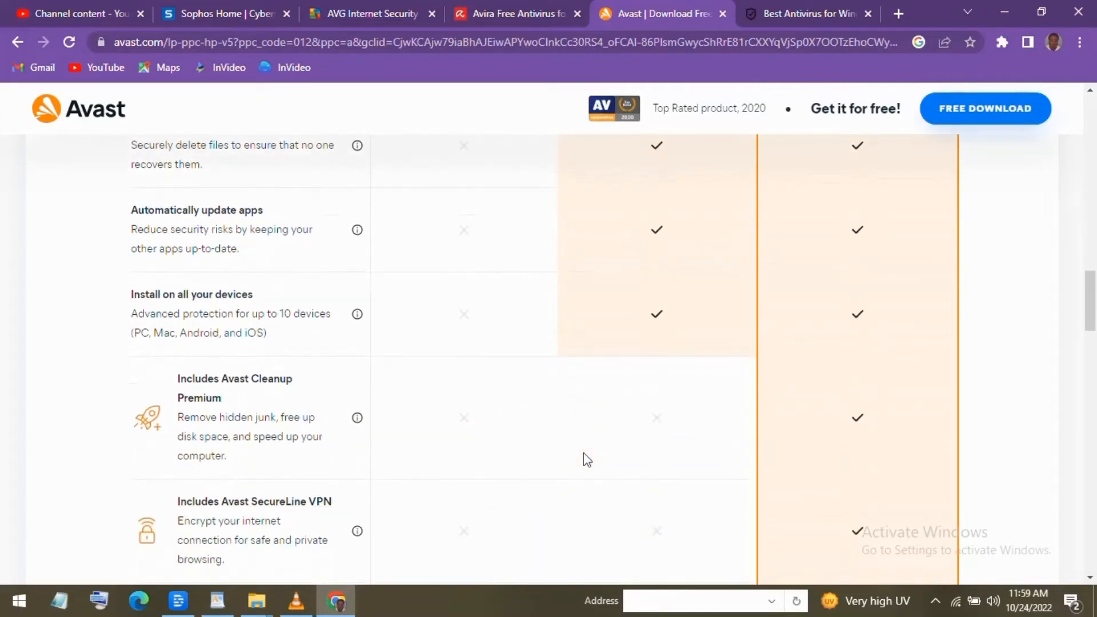
{"action": "scroll", "scroll_direction": "down", "scroll_amount": 3}
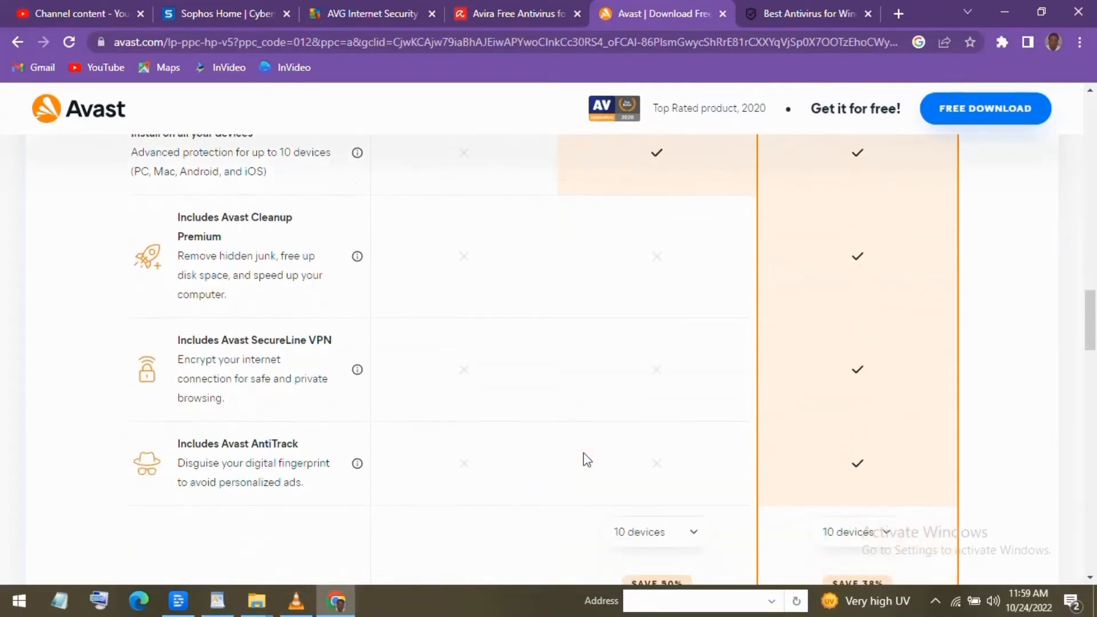
{"action": "scroll", "scroll_direction": "down", "scroll_amount": 3}
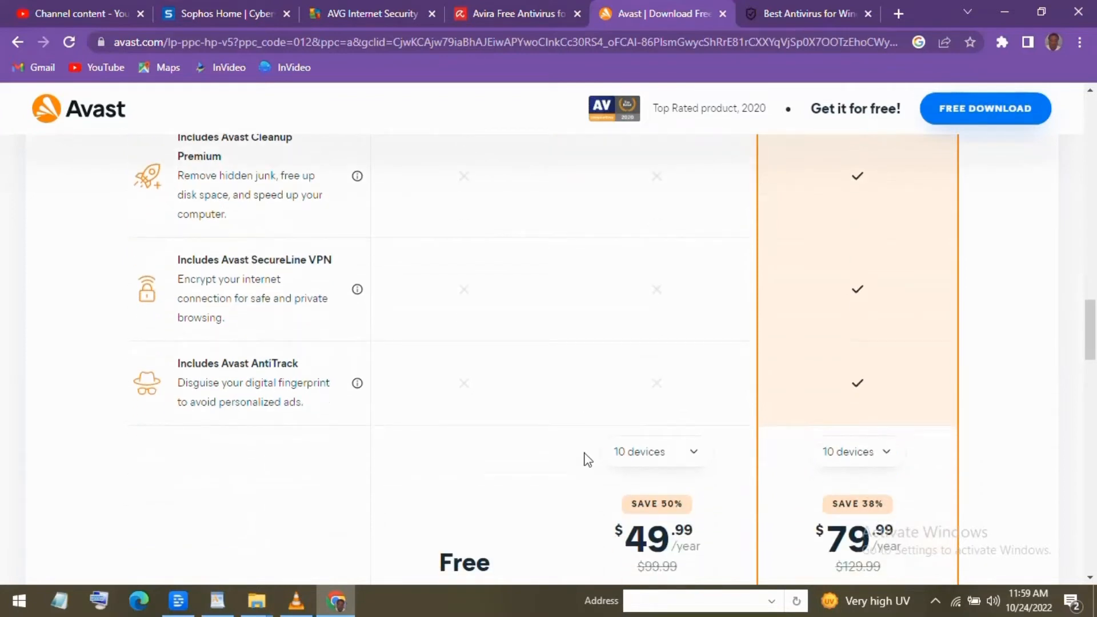
{"action": "scroll", "scroll_direction": "down", "scroll_amount": 3}
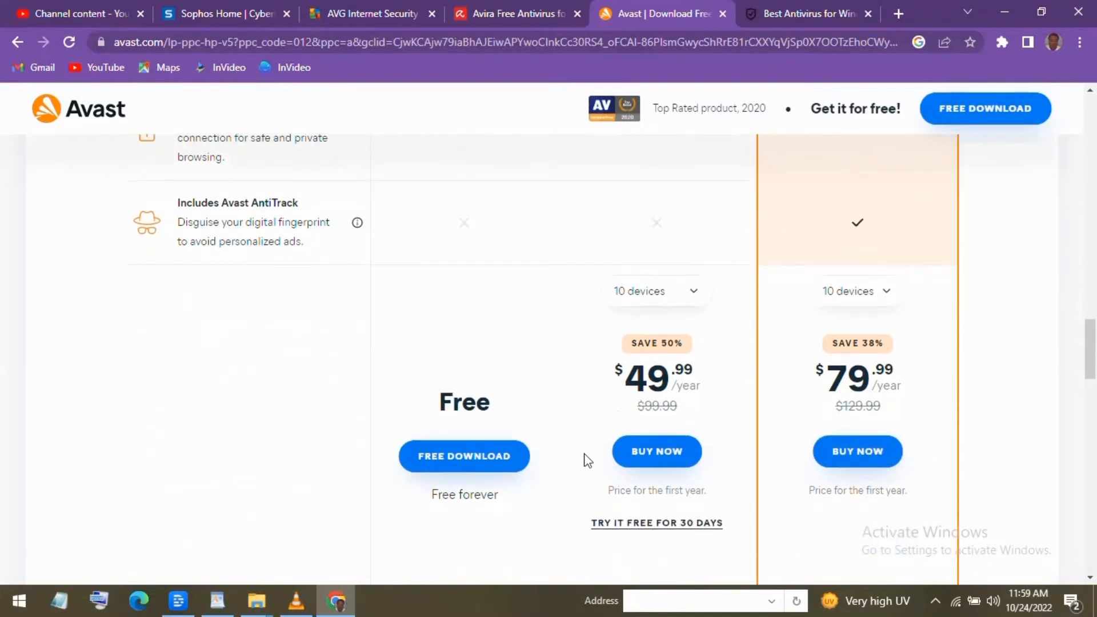
{"action": "scroll", "scroll_direction": "down", "scroll_amount": 3}
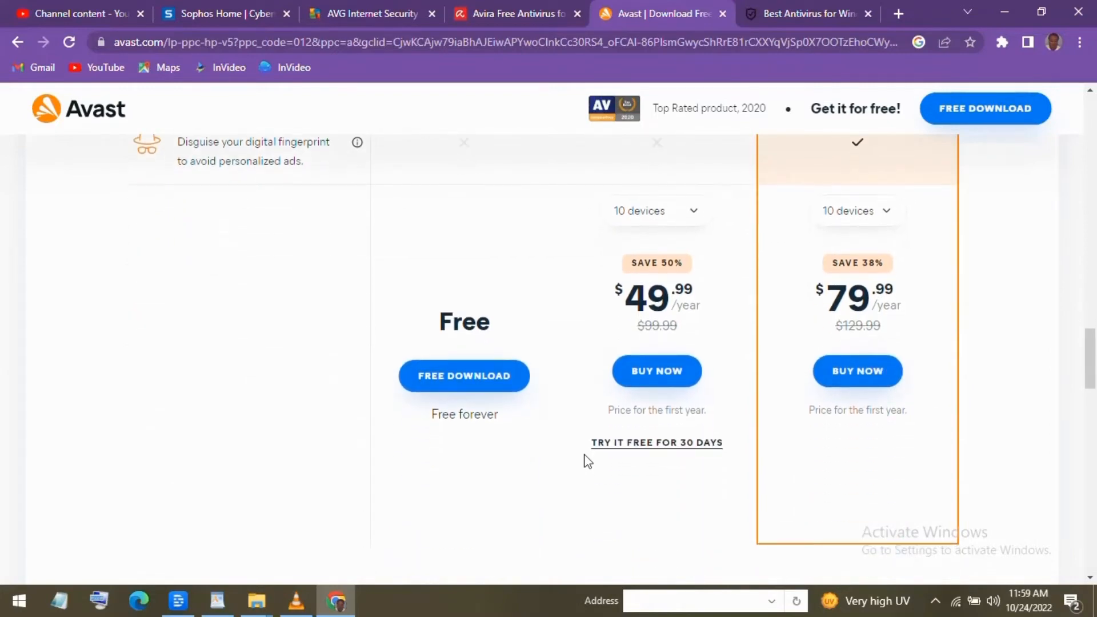
{"action": "scroll", "scroll_direction": "down", "scroll_amount": 3}
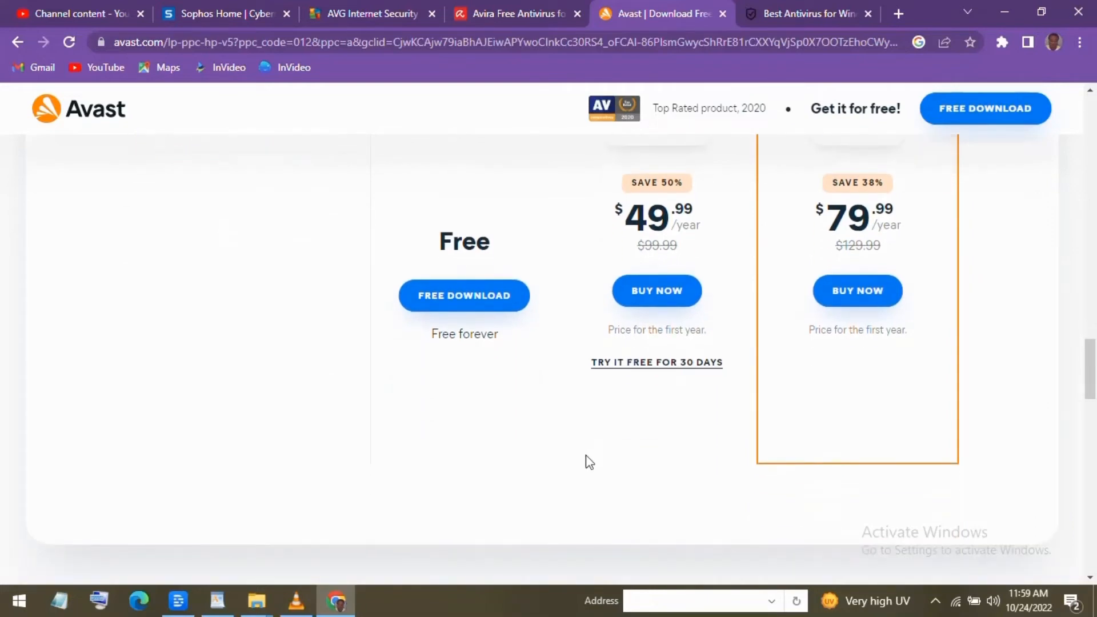
{"action": "scroll", "scroll_direction": "down", "scroll_amount": 3}
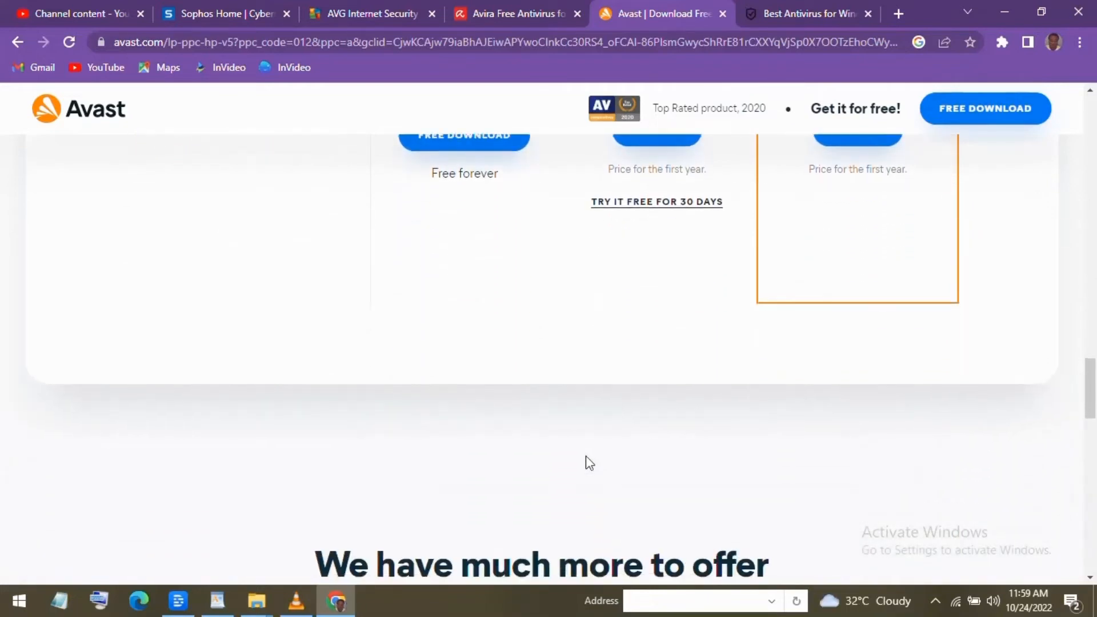
Scroll Avast to Protect Your Business and Protect Your Mobile, then switch to AntivirusGuide.
{"action": "scroll", "scroll_direction": "down", "scroll_amount": 3}
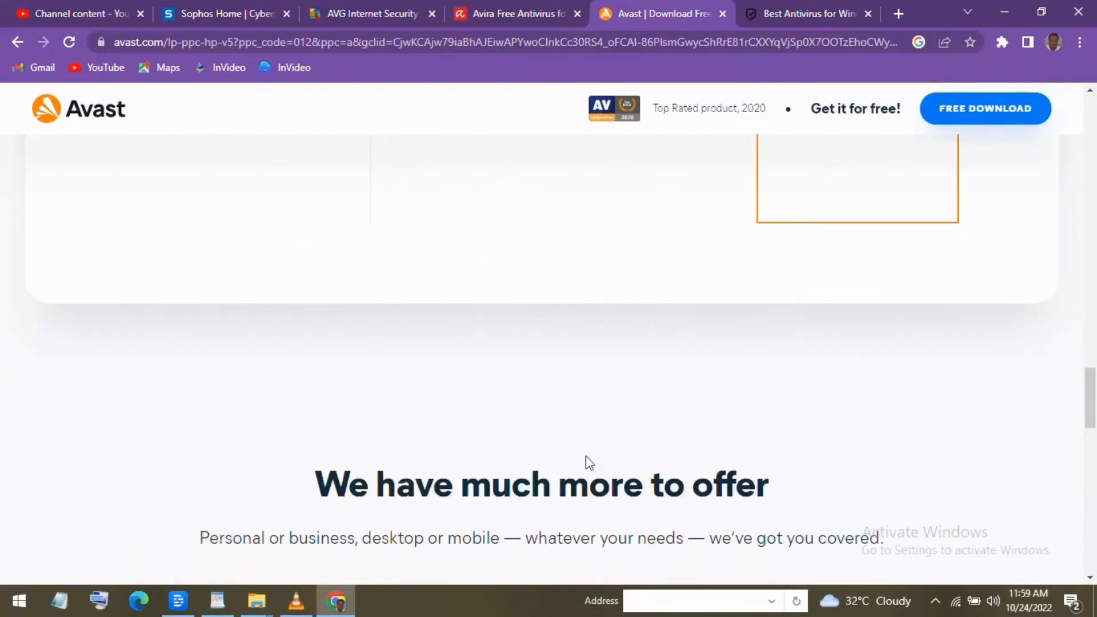
{"action": "scroll", "scroll_direction": "down", "scroll_amount": 3}
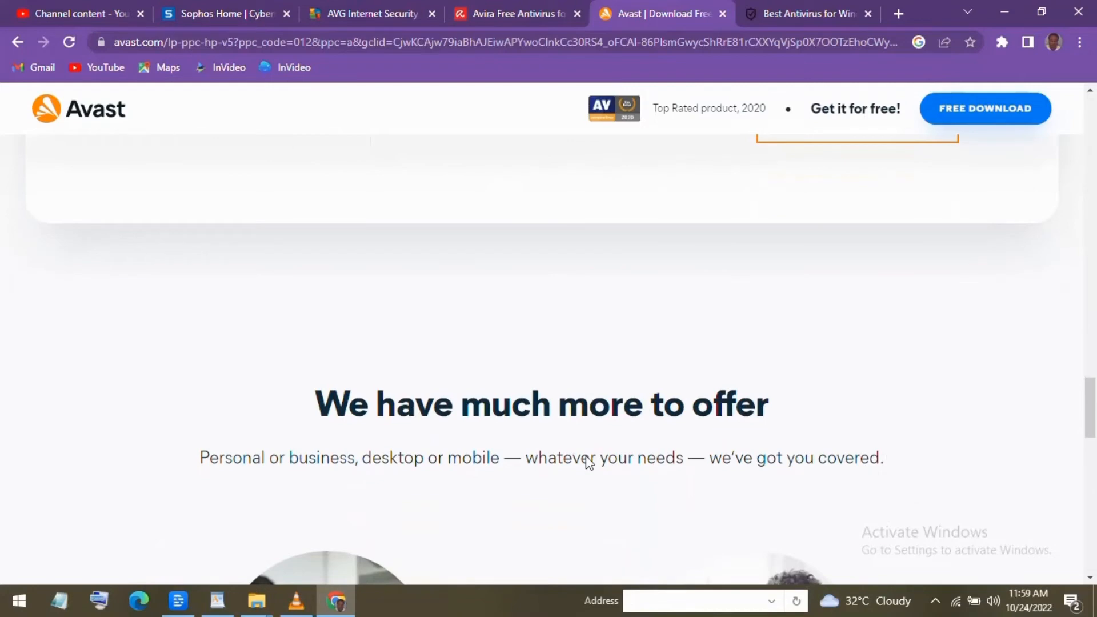
{"action": "scroll", "scroll_direction": "down", "scroll_amount": 3}
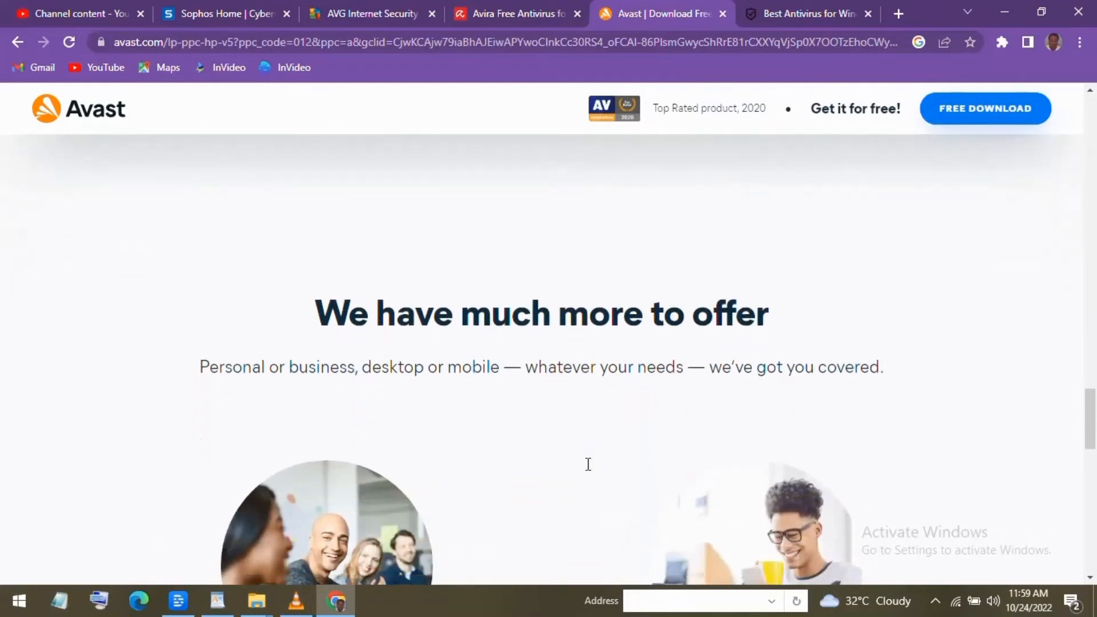
{"action": "scroll", "scroll_direction": "down", "scroll_amount": 3}
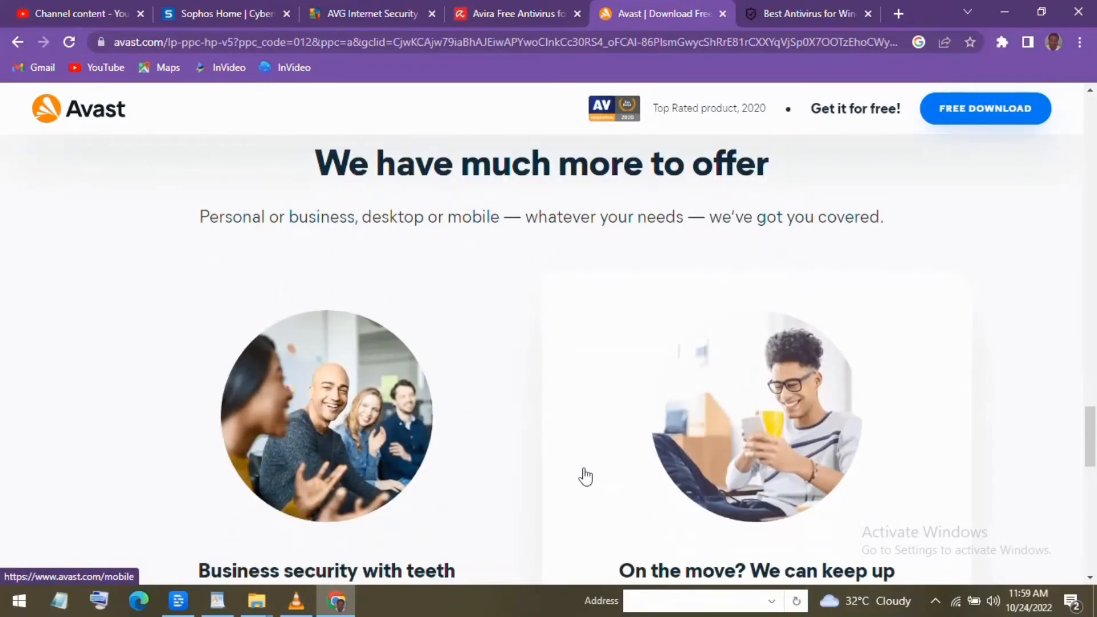
{"action": "scroll", "scroll_direction": "down", "scroll_amount": 3}
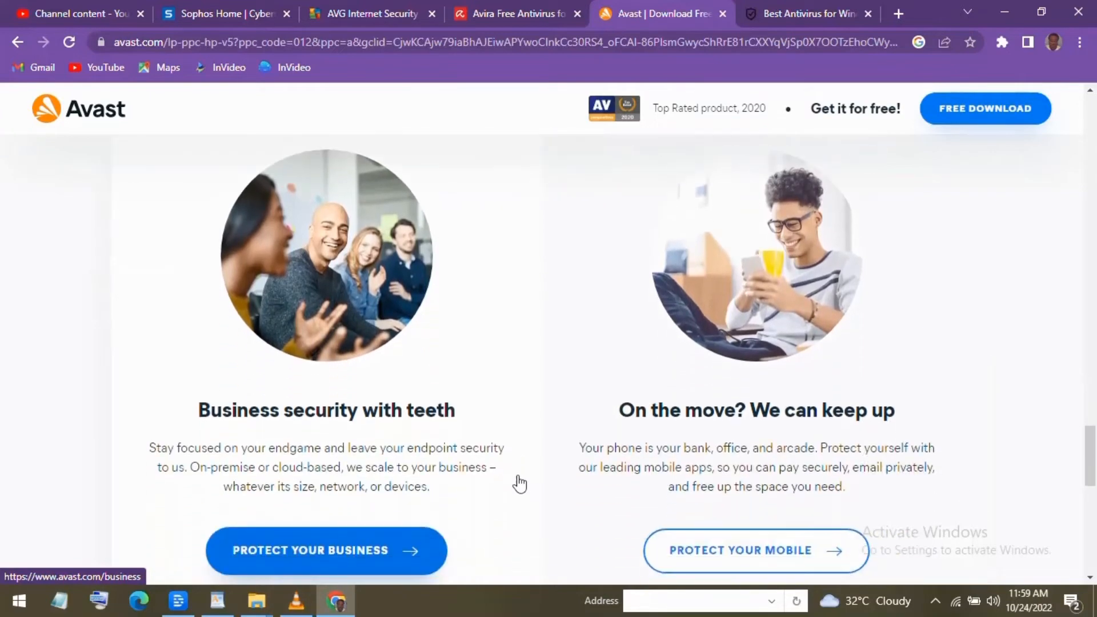
{"action": "scroll", "scroll_direction": "down", "scroll_amount": 3}
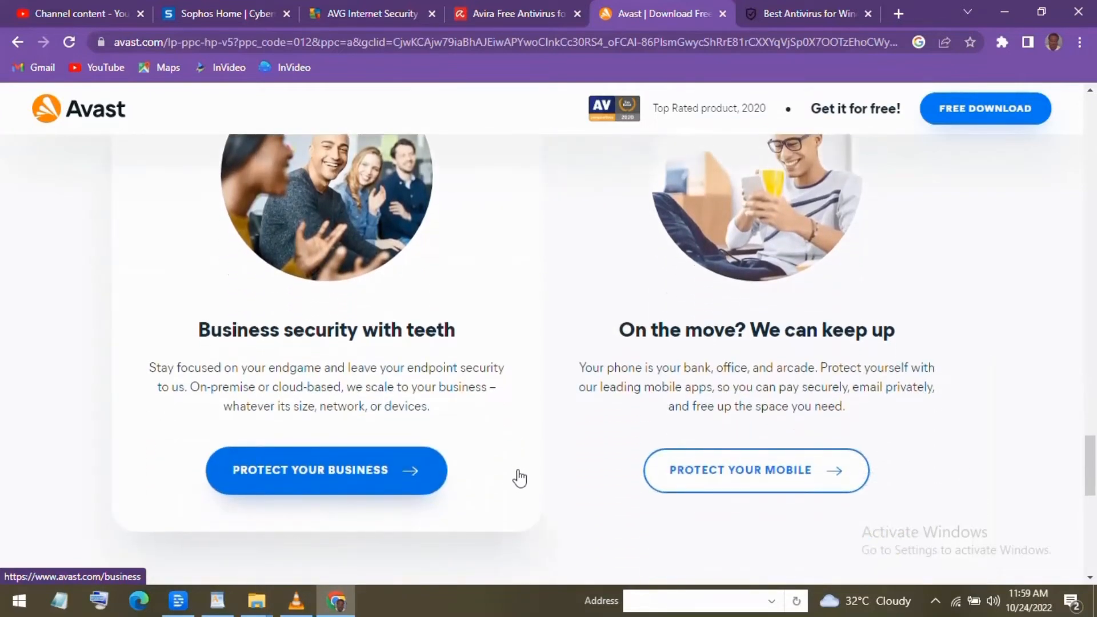
{"action": "scroll", "scroll_direction": "down", "scroll_amount": 3}
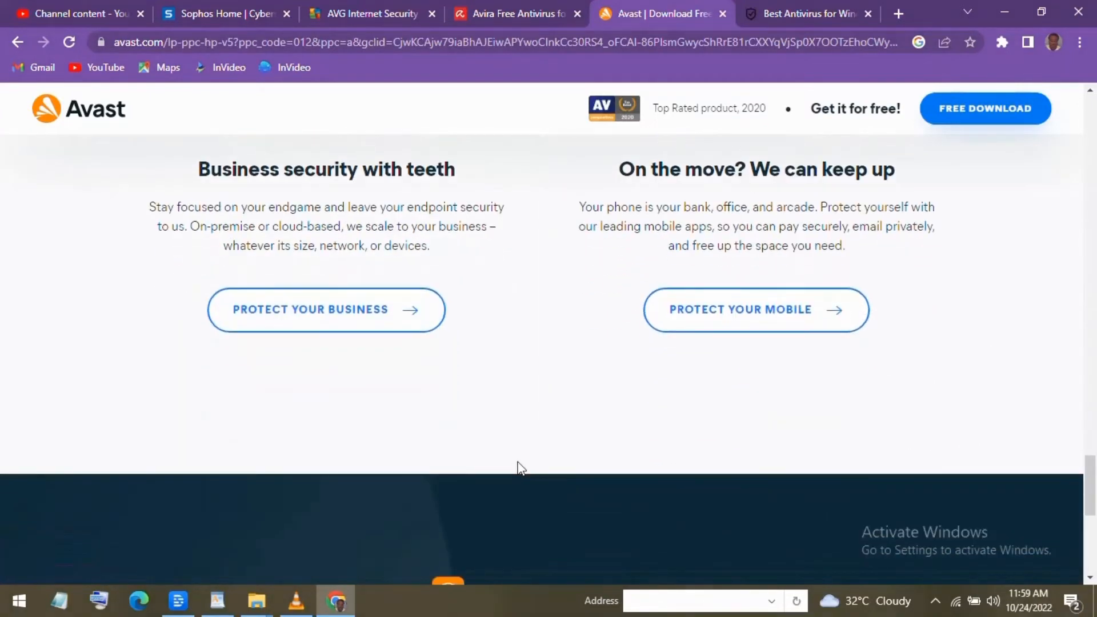
{"action": "left_click", "coordinate": [805, 13]}
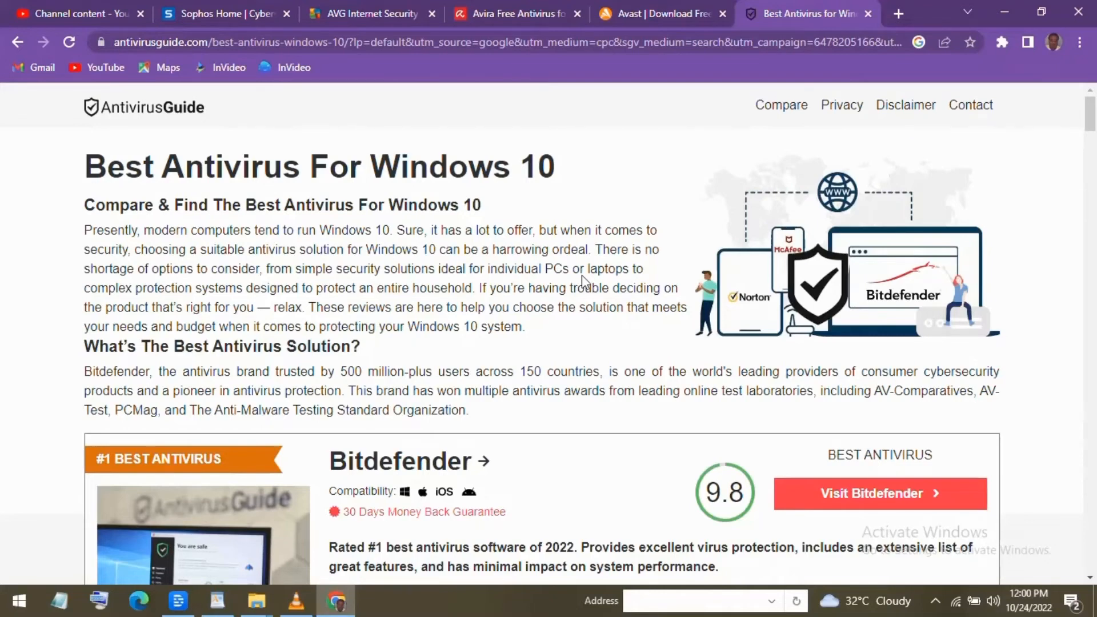
Scroll past Bitdefender, Norton, McAfee and Kaspersky down to #5 Panda.
{"action": "scroll", "scroll_direction": "down", "scroll_amount": 3}
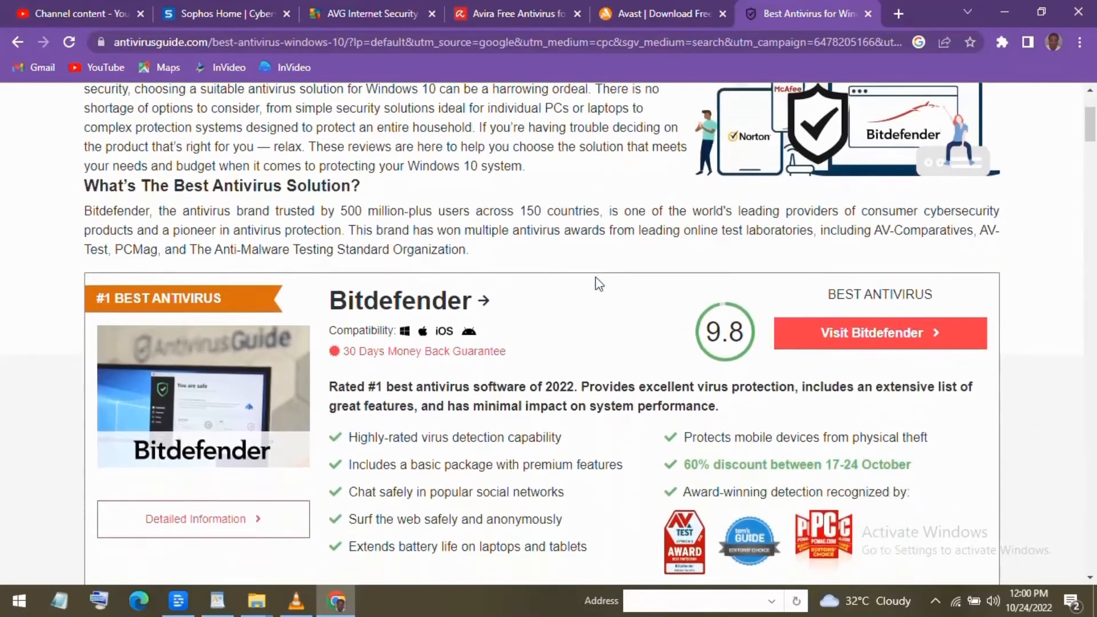
{"action": "scroll", "scroll_direction": "down", "scroll_amount": 3}
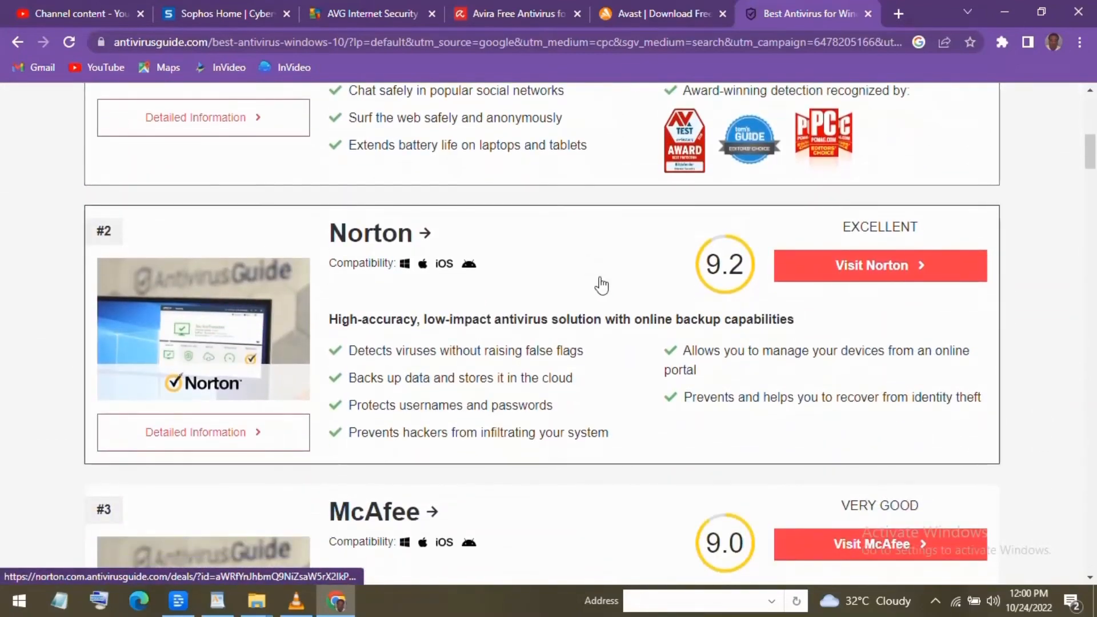
{"action": "scroll", "scroll_direction": "down", "scroll_amount": 3}
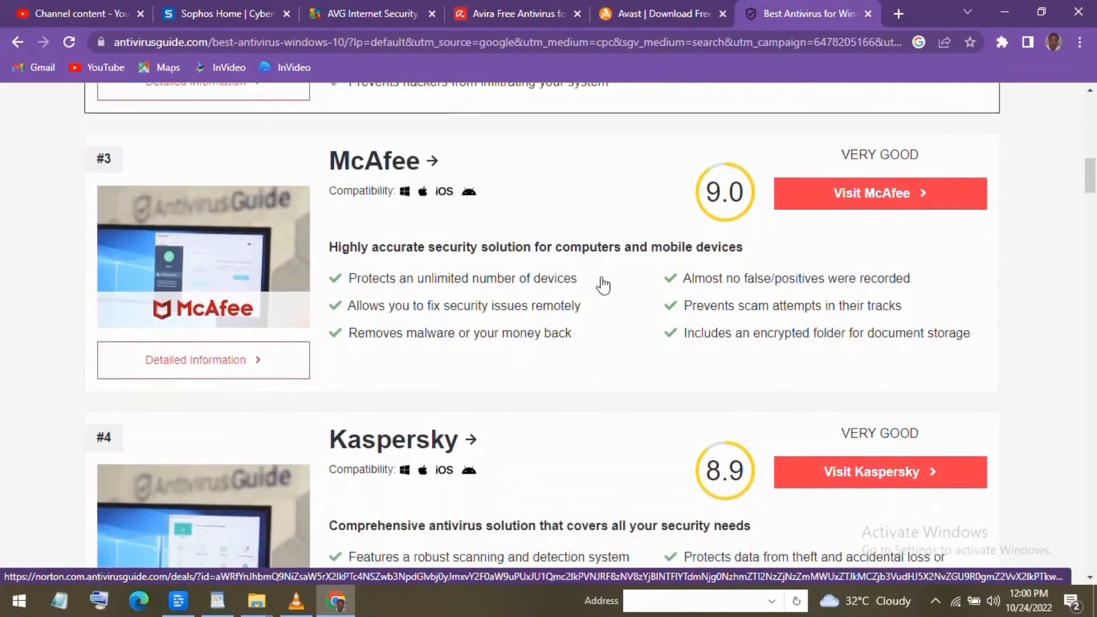
{"action": "scroll", "scroll_direction": "down", "scroll_amount": 3}
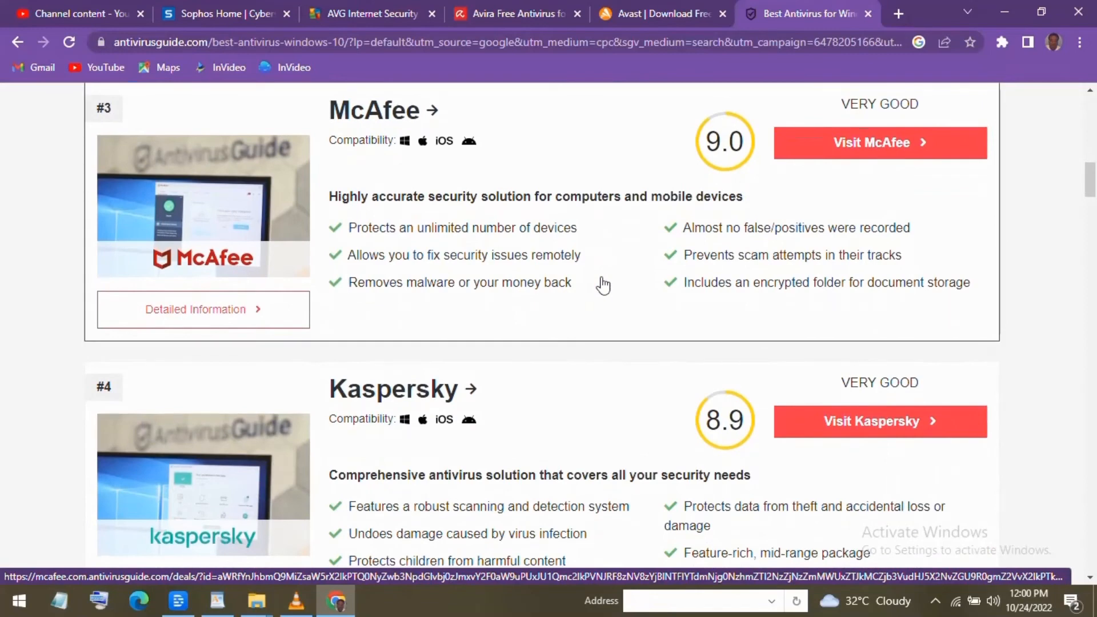
{"action": "scroll", "scroll_direction": "down", "scroll_amount": 3}
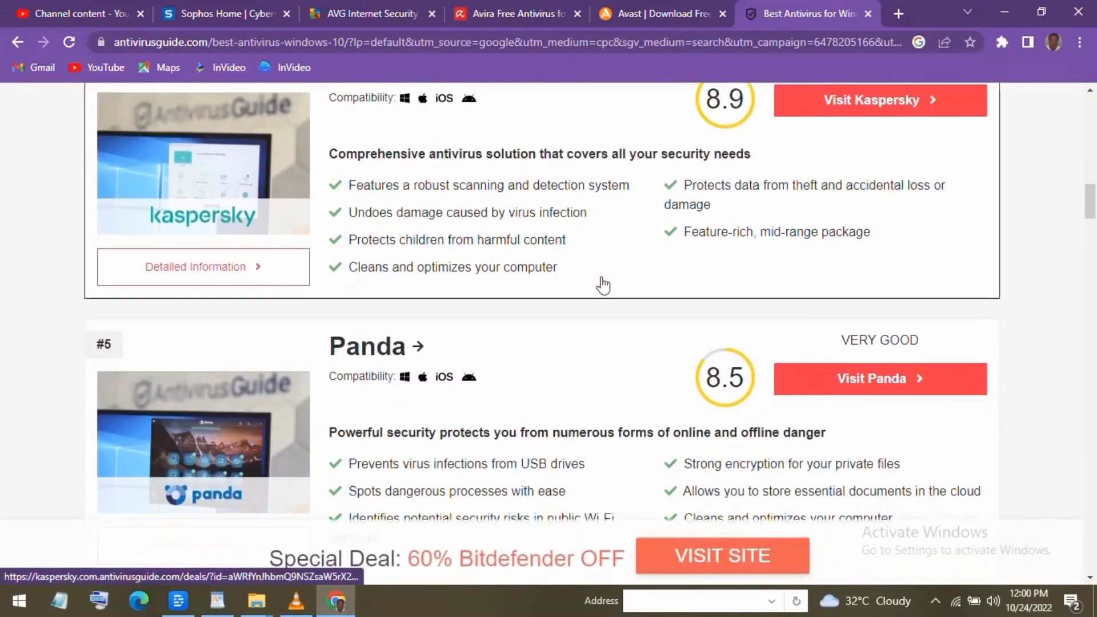
{"action": "scroll", "scroll_direction": "down", "scroll_amount": 3}
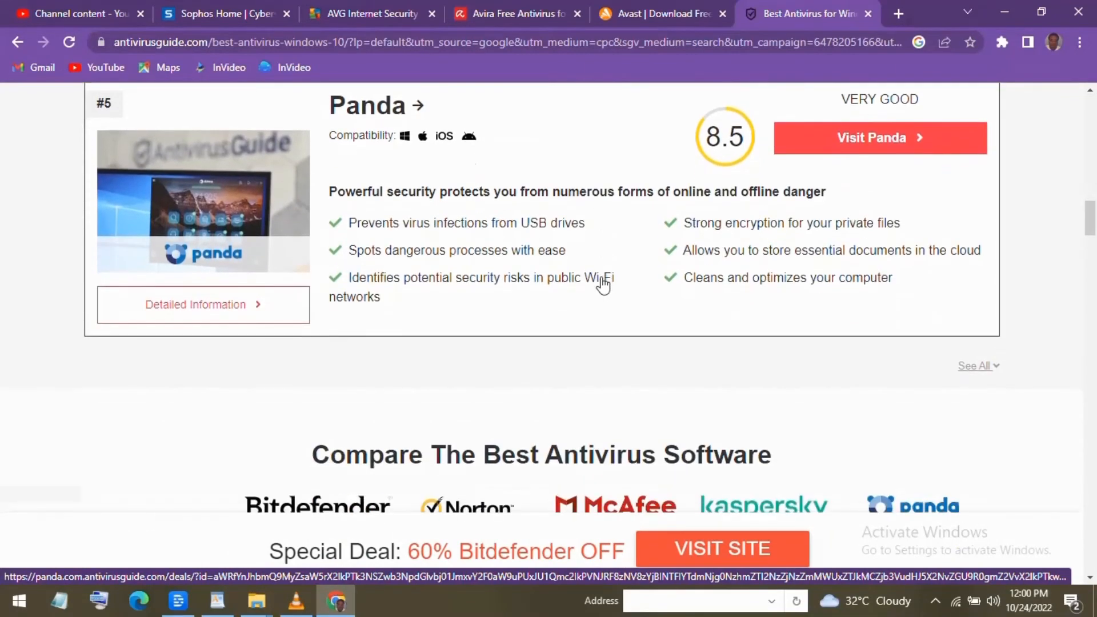
Scroll through the comparison table's ratings, detection, performance, features, value and real-time protection rows.
{"action": "scroll", "scroll_direction": "down", "scroll_amount": 3}
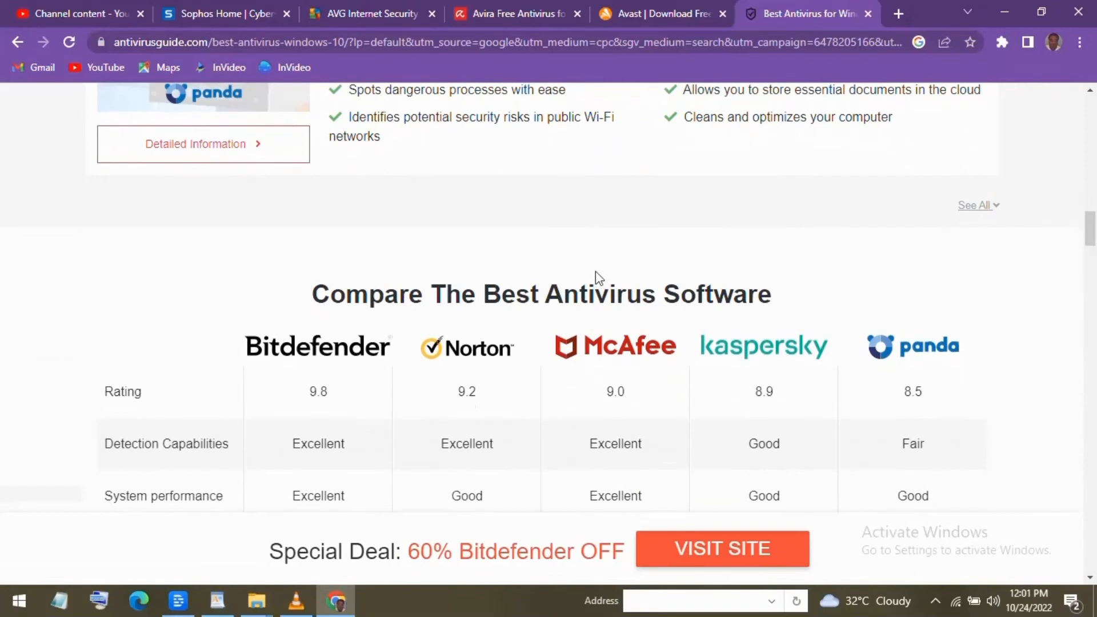
{"action": "scroll", "scroll_direction": "down", "scroll_amount": 3}
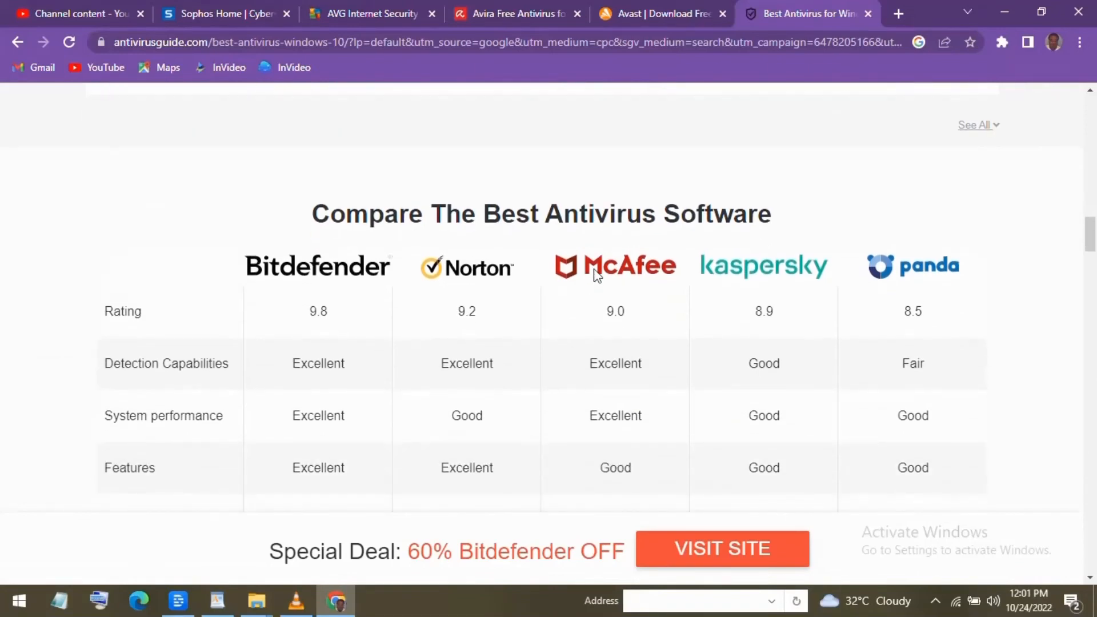
{"action": "scroll", "scroll_direction": "down", "scroll_amount": 3}
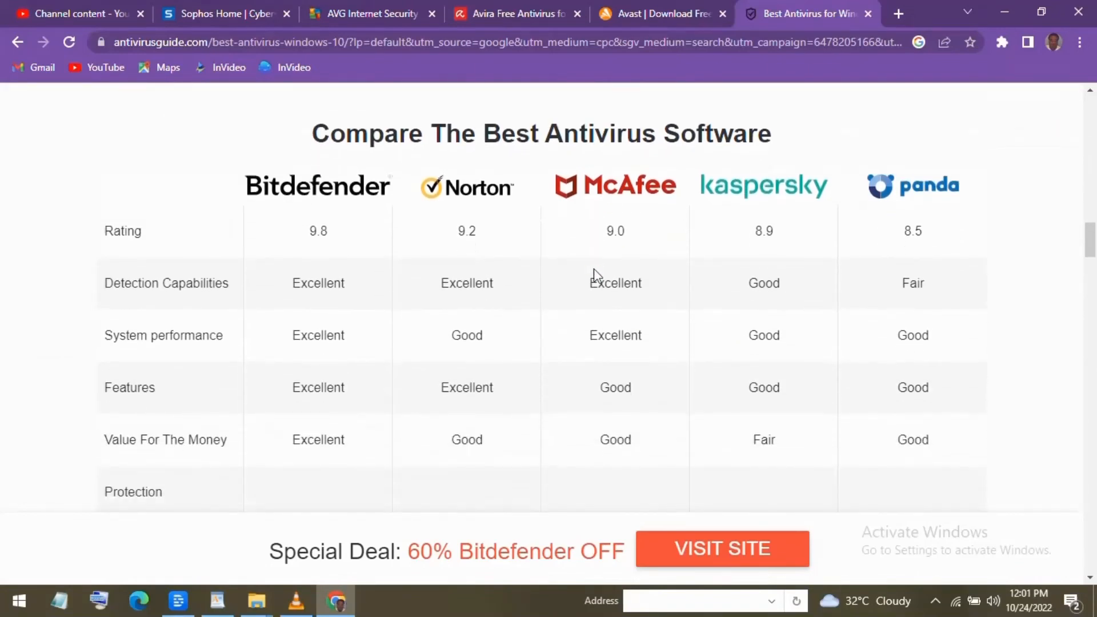
{"action": "scroll", "scroll_direction": "down", "scroll_amount": 3}
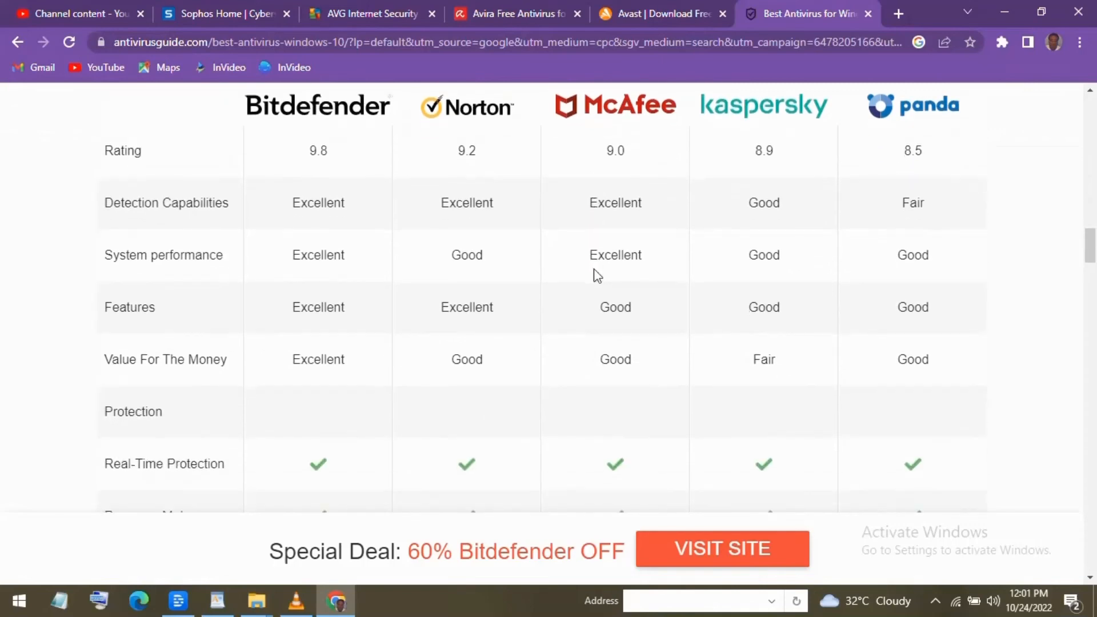